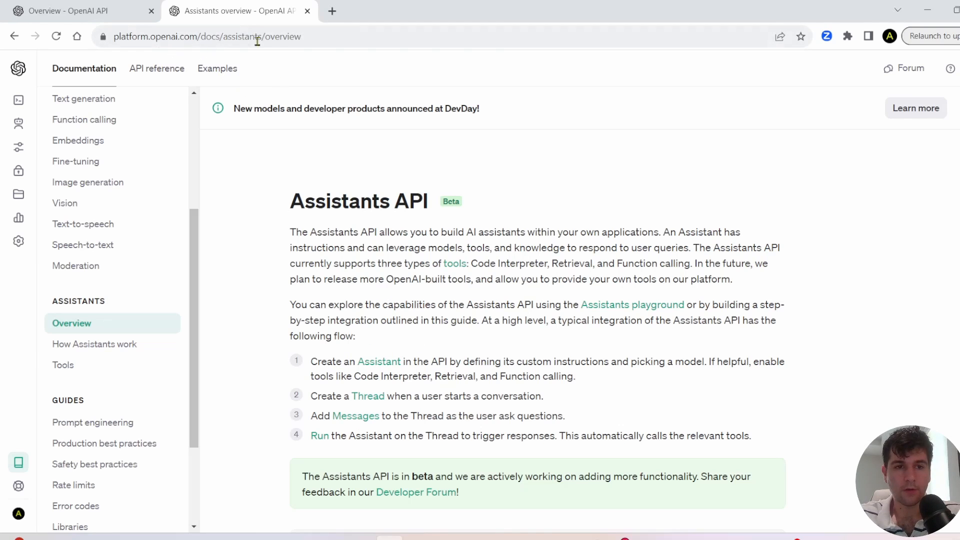
pyautogui.moveTo(481, 264)
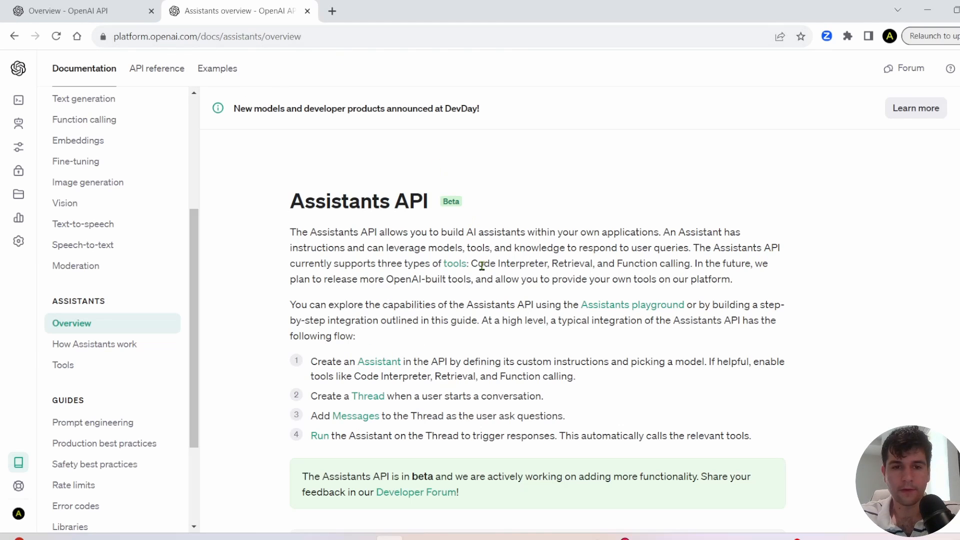
# - Read the Assistants overview through Step 2, open a ChatGPT tab, then return to the overview
pyautogui.scroll(-3)
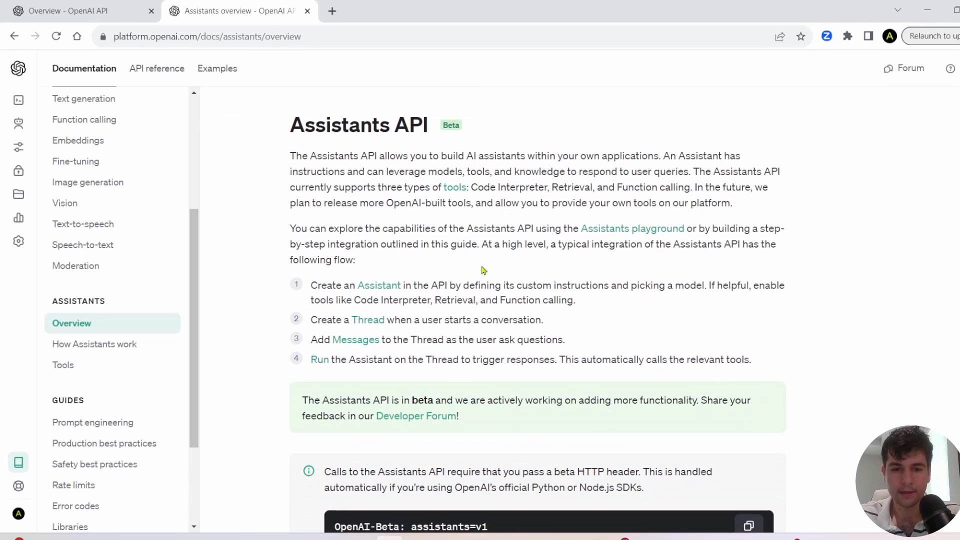
pyautogui.scroll(-3)
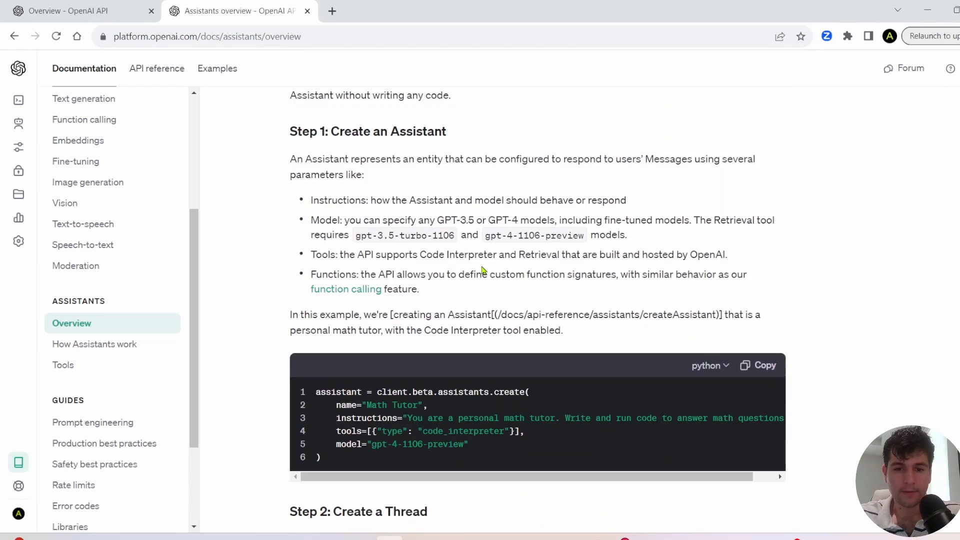
pyautogui.moveTo(418, 465)
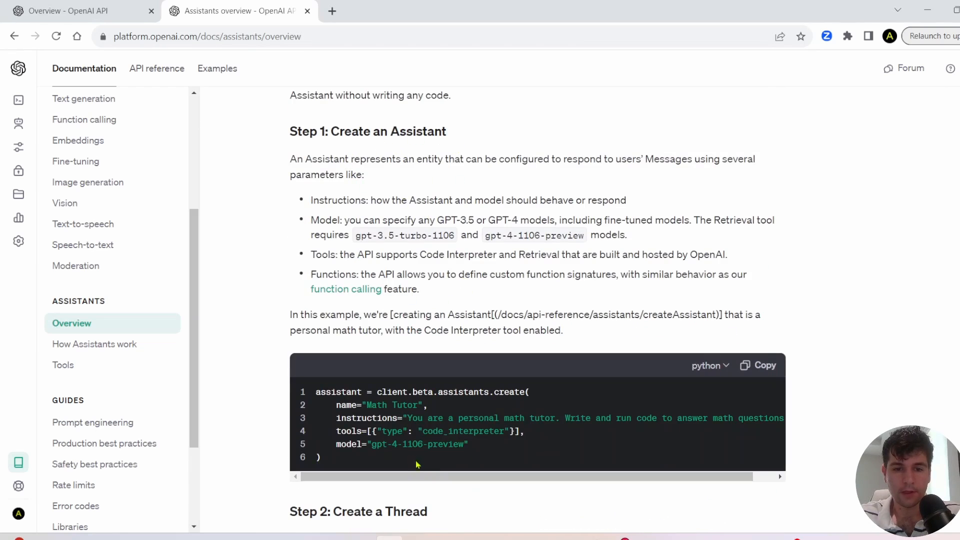
pyautogui.scroll(-3)
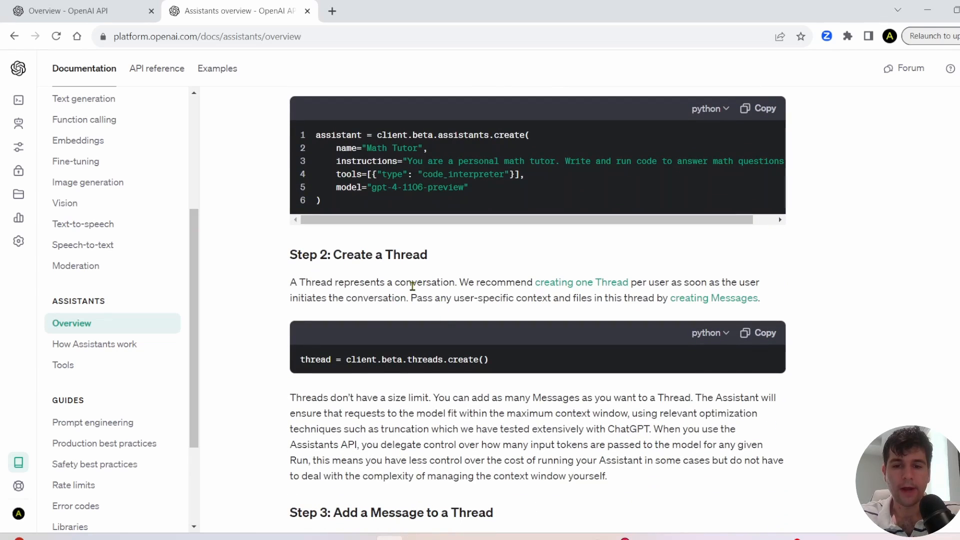
pyautogui.moveTo(414, 286)
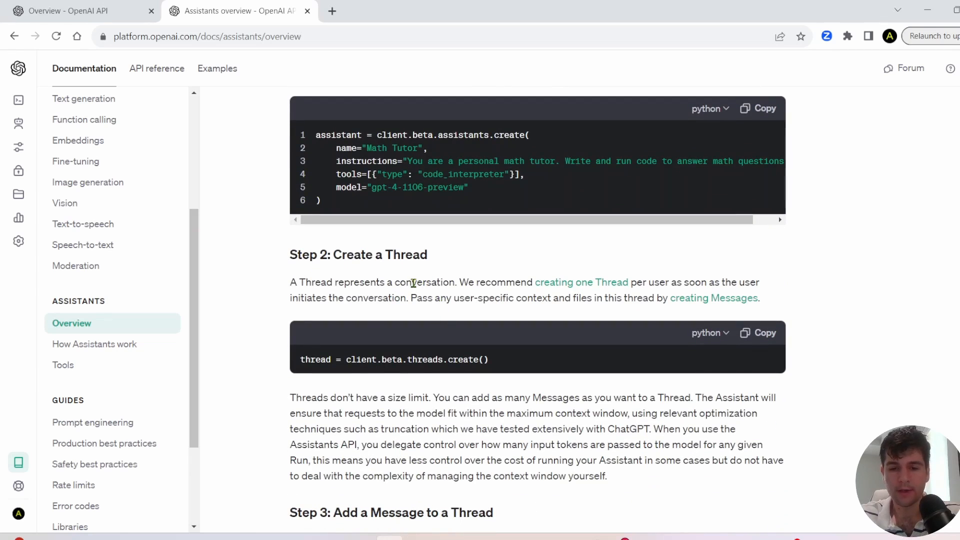
pyautogui.click(333, 11)
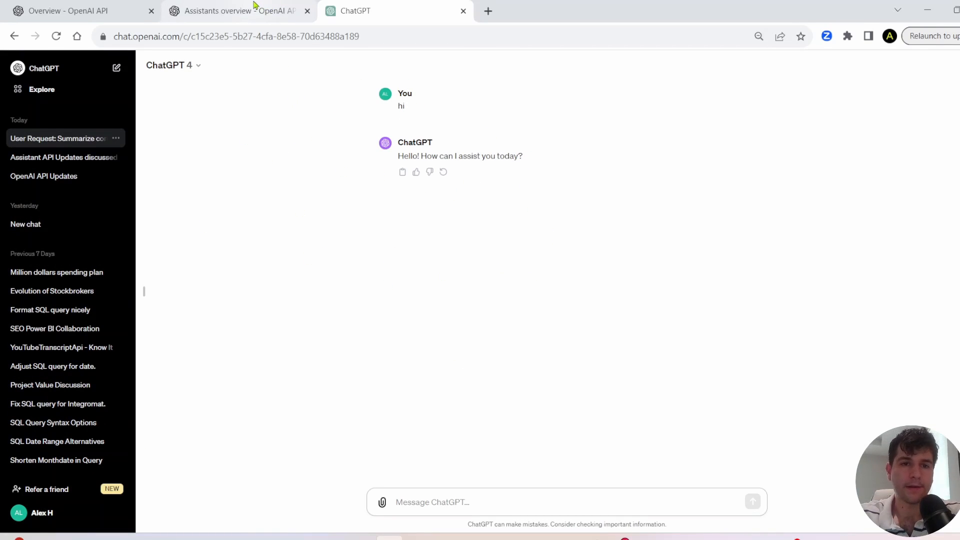
pyautogui.click(238, 11)
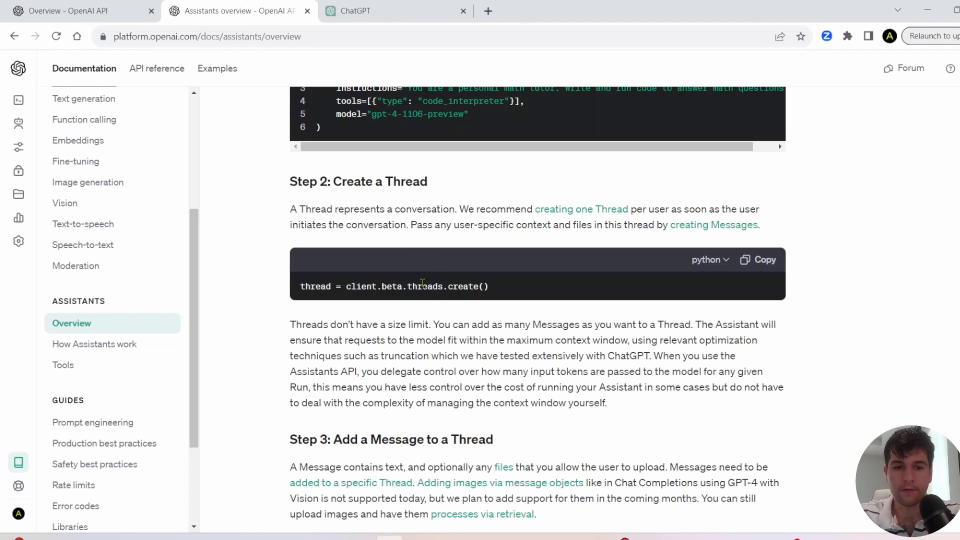
pyautogui.moveTo(703, 357)
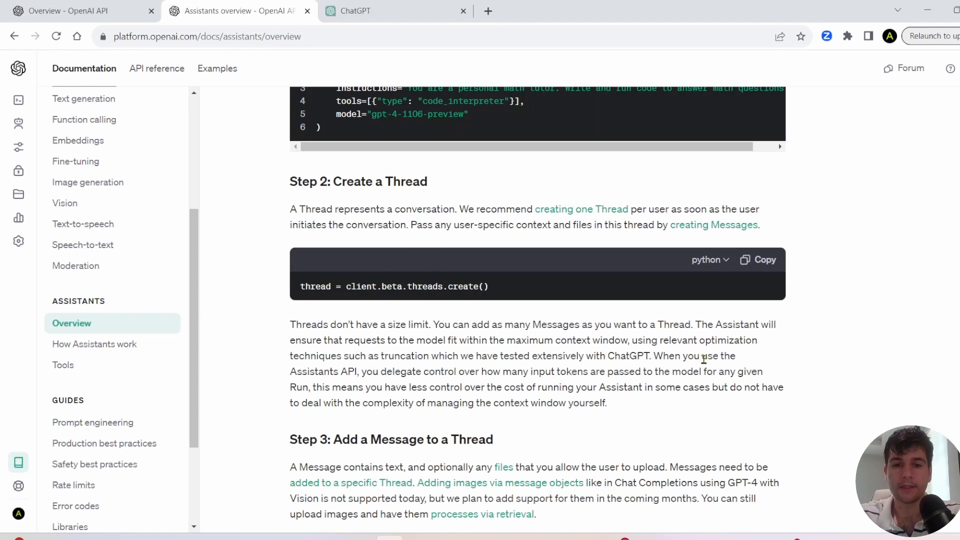
pyautogui.moveTo(706, 365)
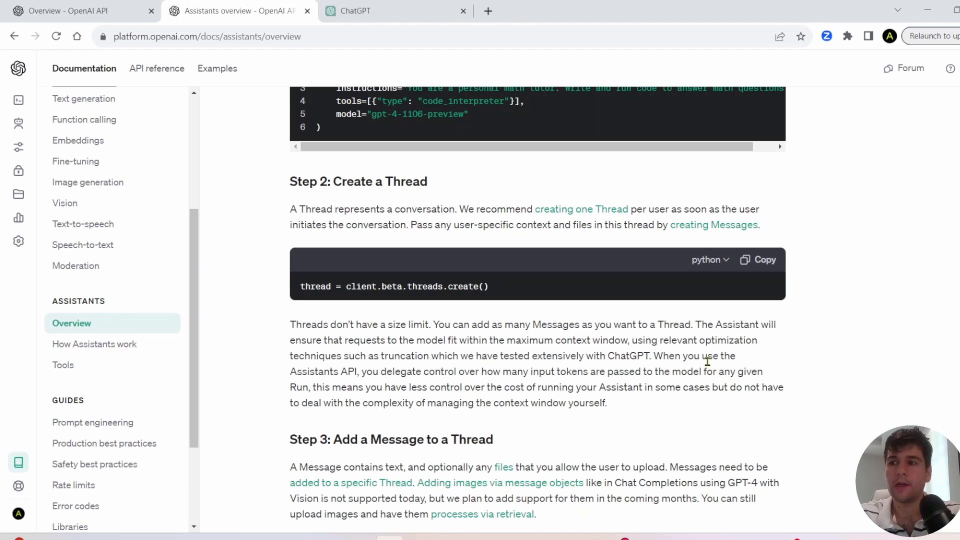
pyautogui.moveTo(530, 371)
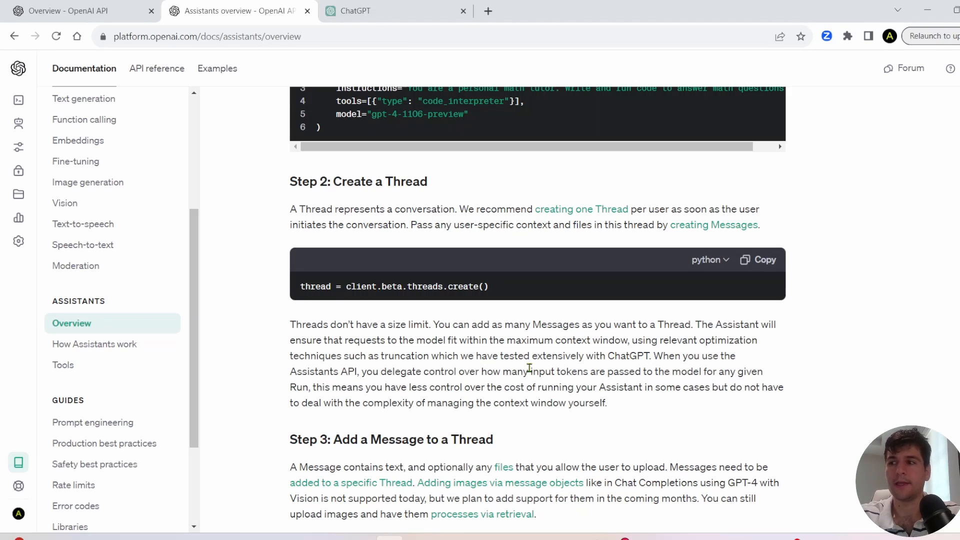
pyautogui.scroll(-3)
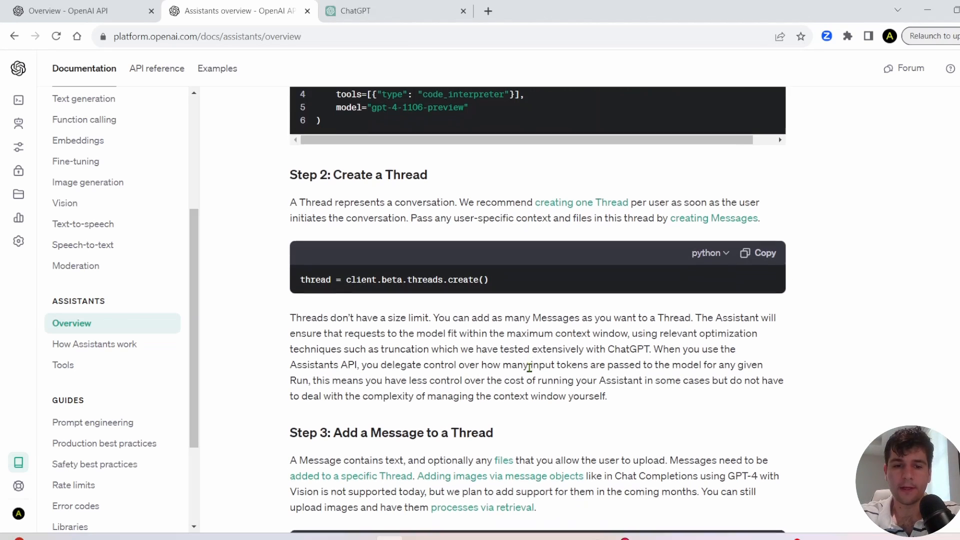
pyautogui.scroll(-3)
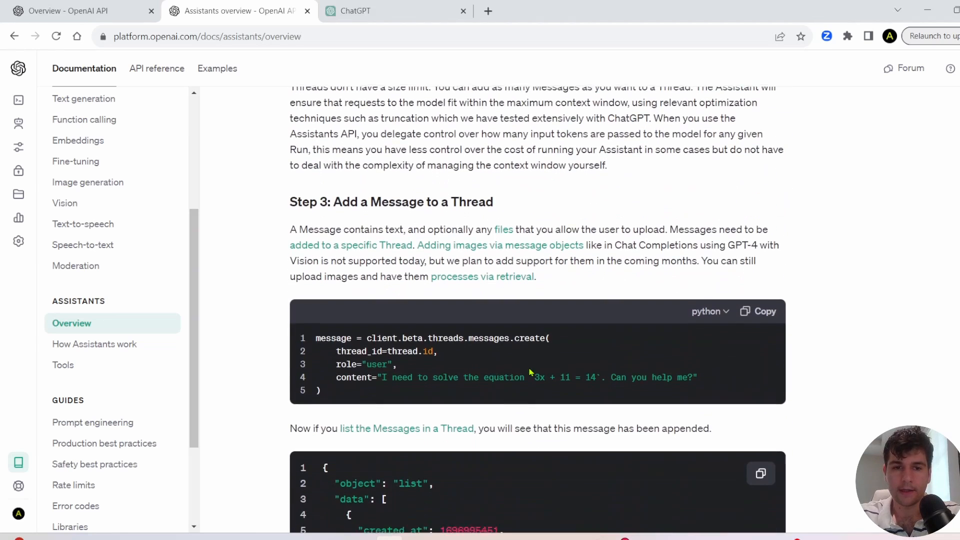
pyautogui.scroll(-3)
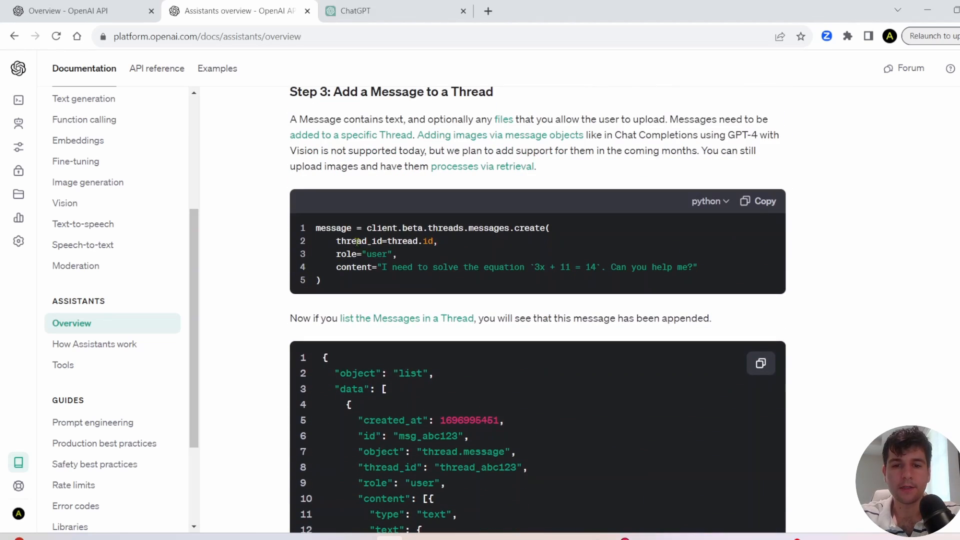
pyautogui.moveTo(402, 257)
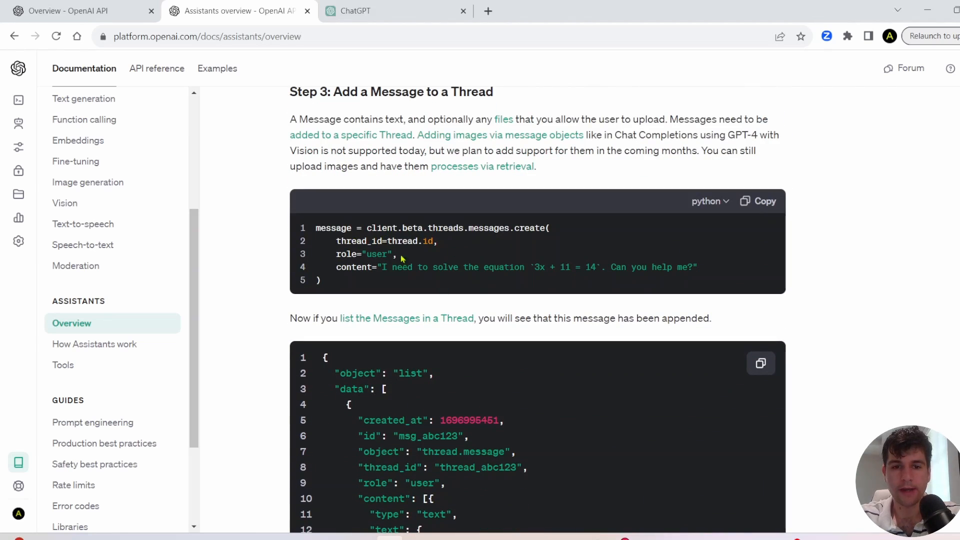
pyautogui.moveTo(491, 207)
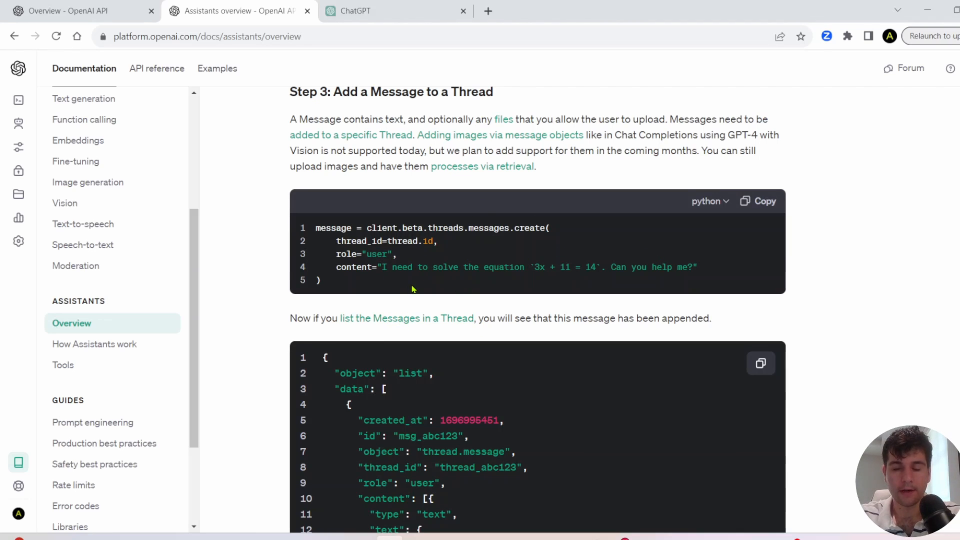
pyautogui.scroll(-3)
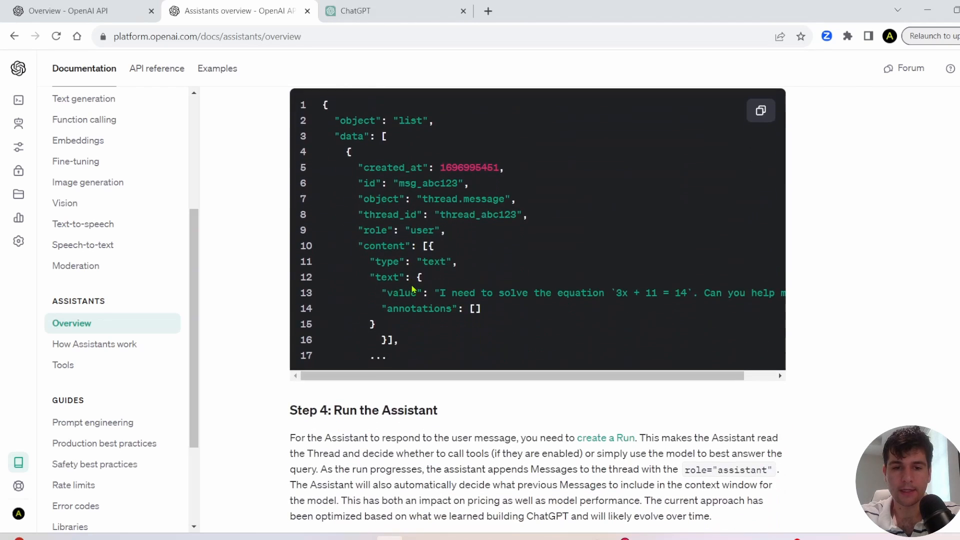
pyautogui.scroll(-3)
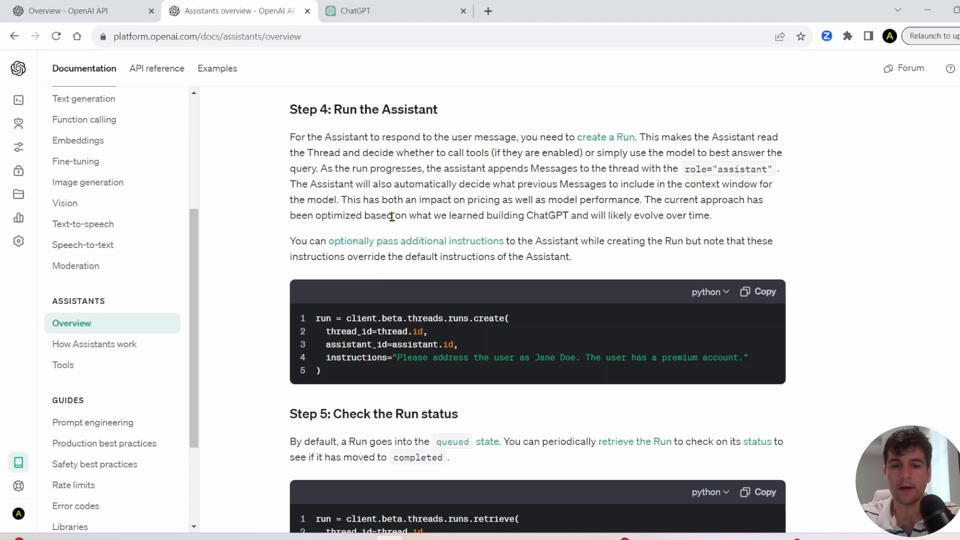
pyautogui.scroll(-3)
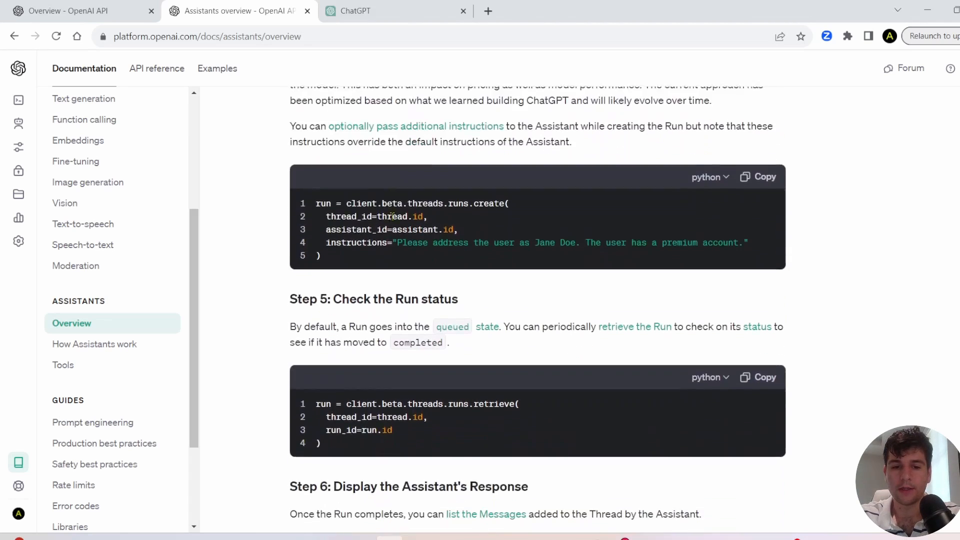
pyautogui.scroll(-3)
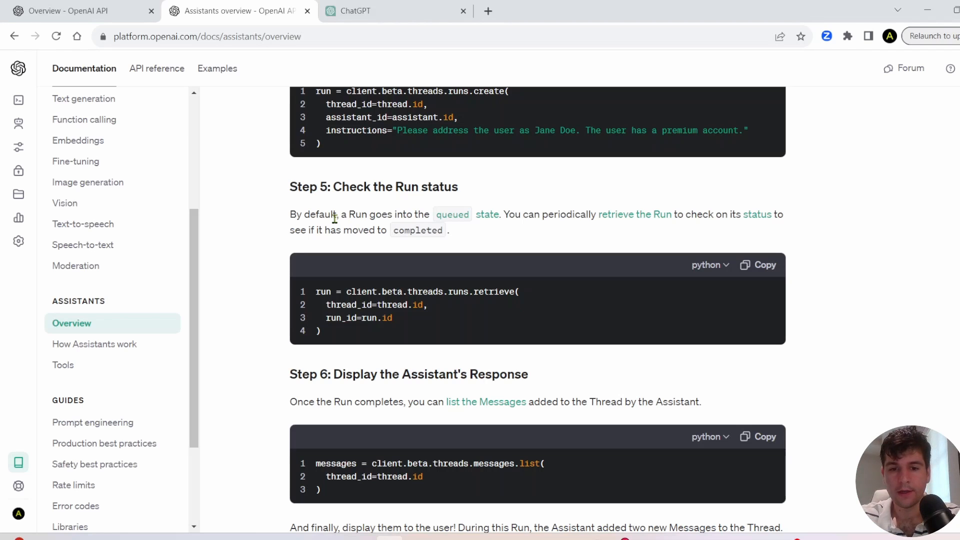
pyautogui.scroll(-3)
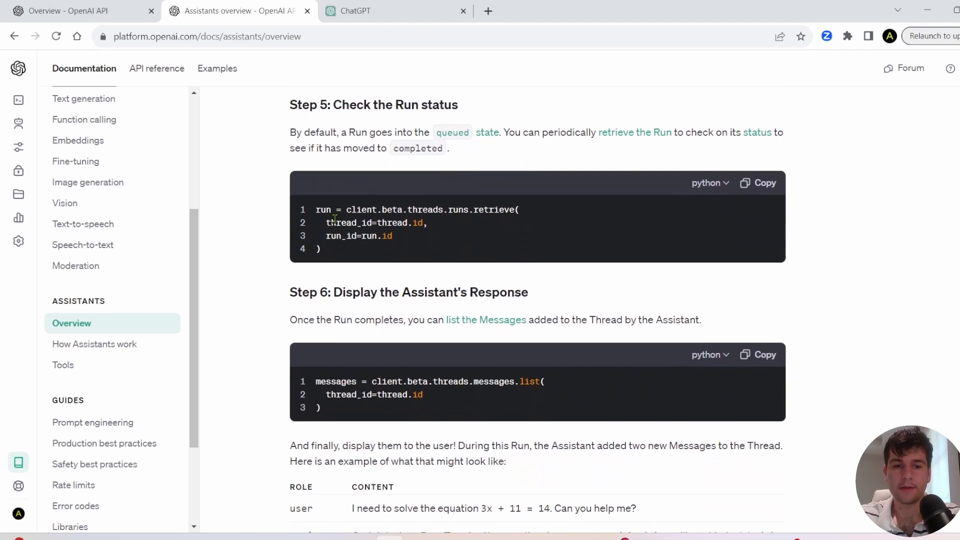
pyautogui.scroll(-3)
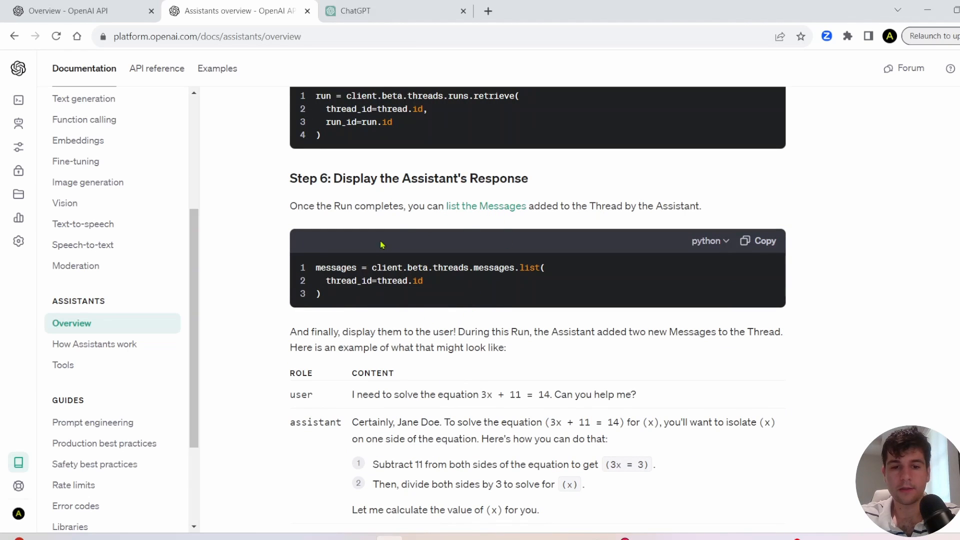
pyautogui.moveTo(400, 237)
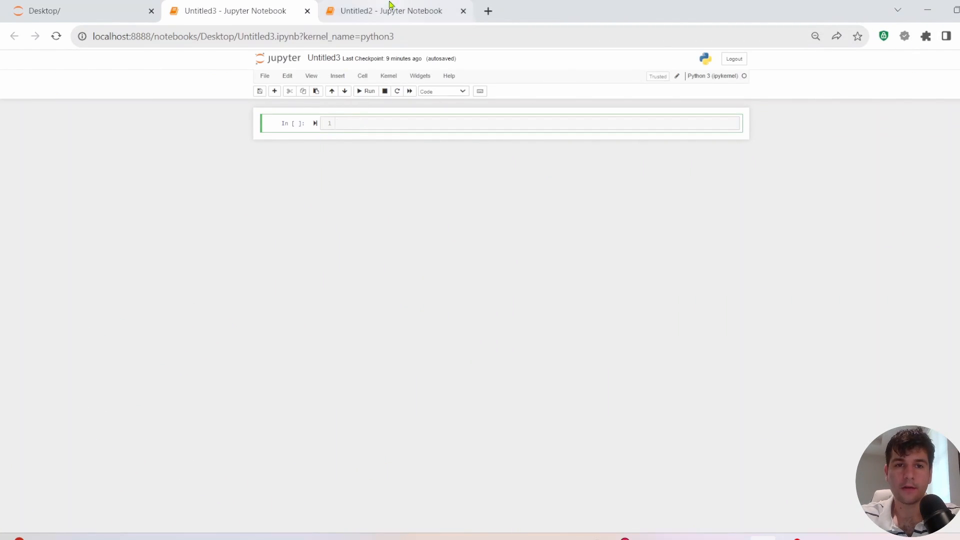
# - Run !pip install --upgrade openai in the first notebook cell
pyautogui.write('!pip install --upgrade openai')
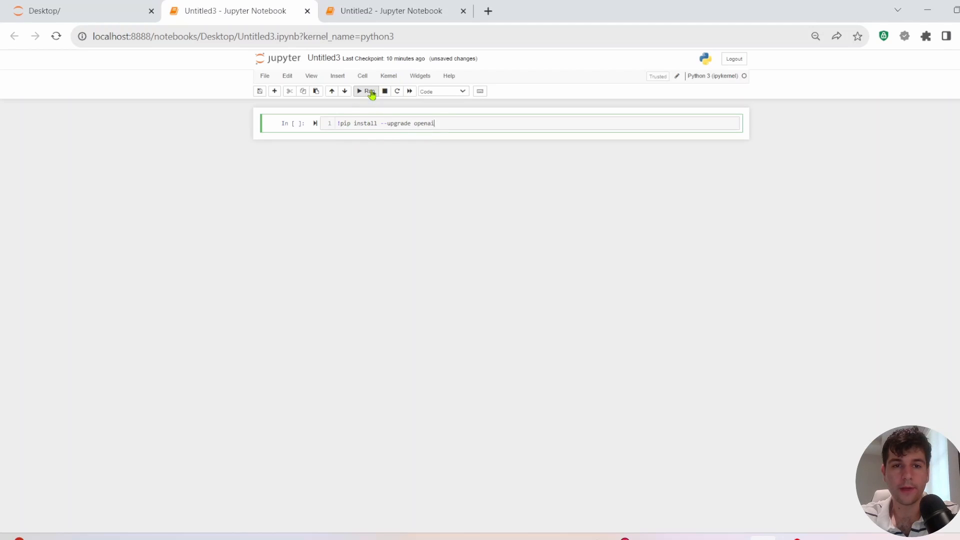
pyautogui.click(366, 90)
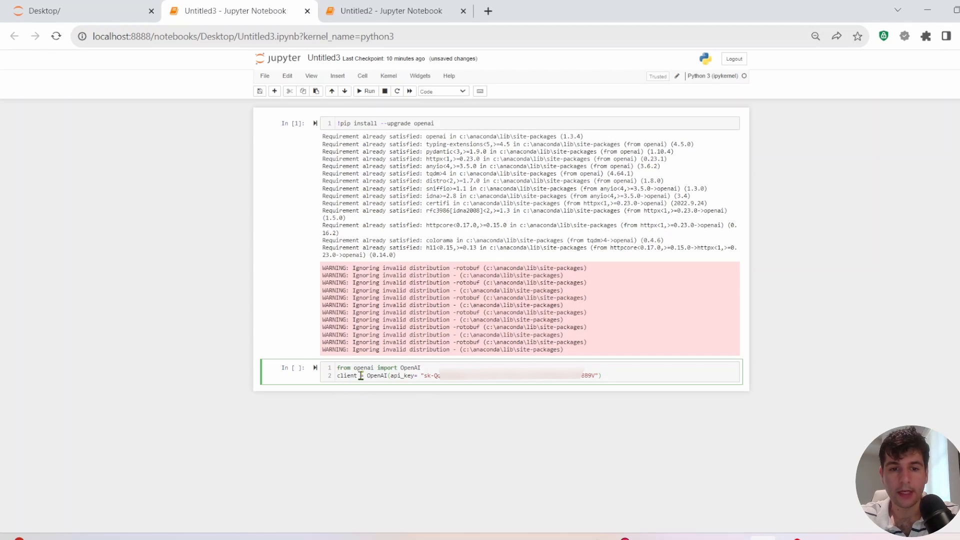
pyautogui.moveTo(349, 388)
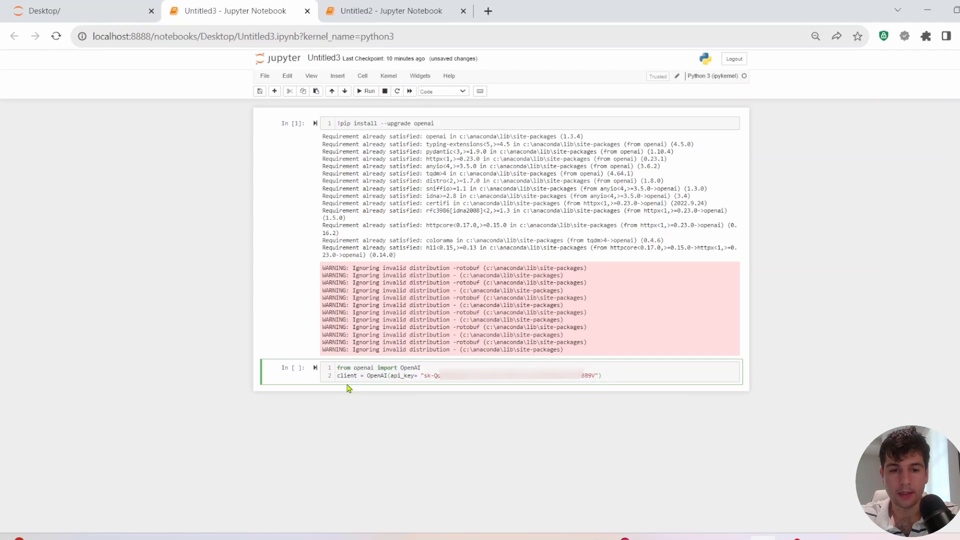
pyautogui.moveTo(361, 389)
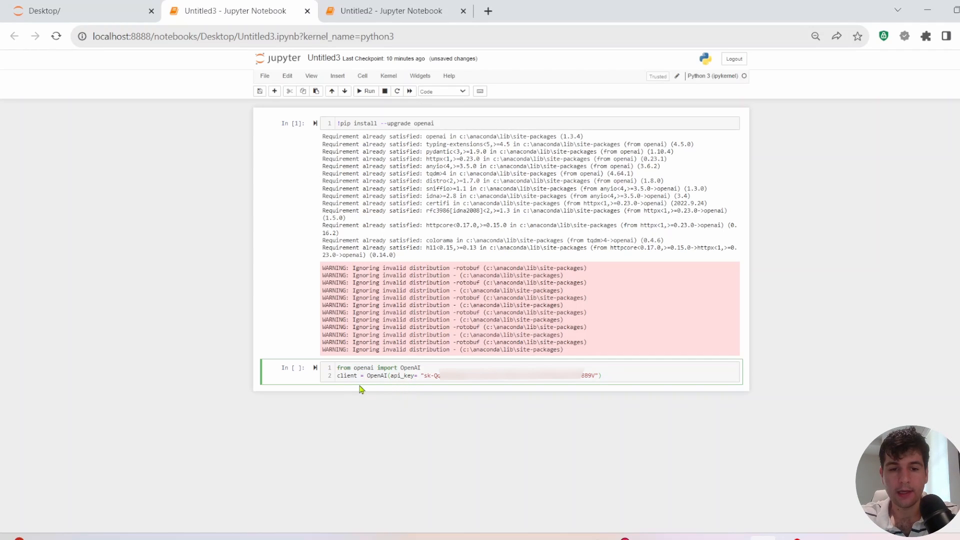
pyautogui.moveTo(505, 400)
pyautogui.write(')')
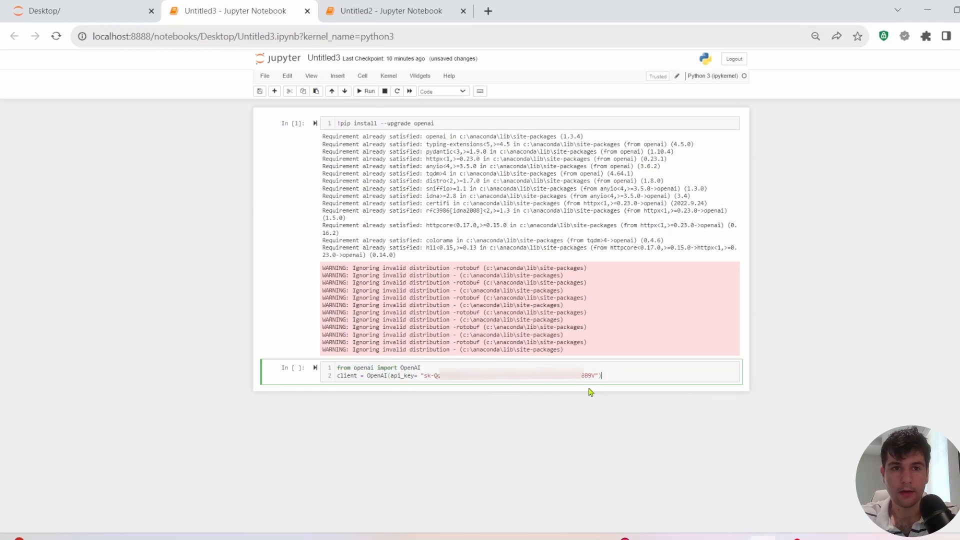
pyautogui.moveTo(511, 389)
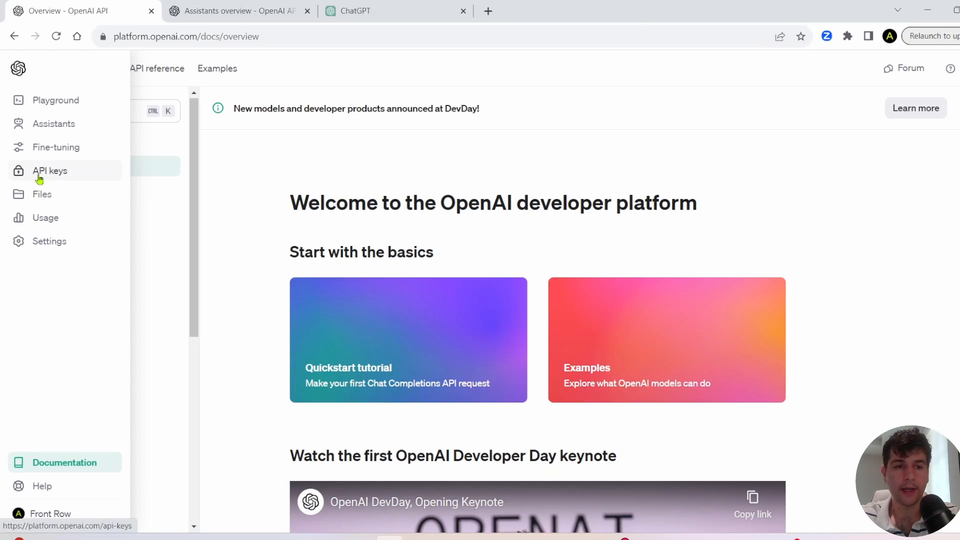
# - Go to the API keys page listing the existing secret keys
pyautogui.click(50, 171)
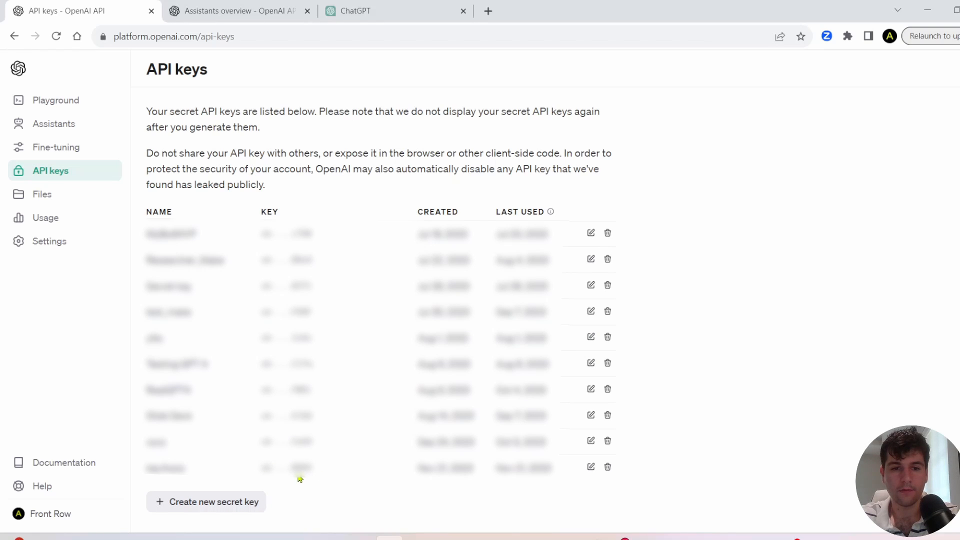
pyautogui.moveTo(790, 58)
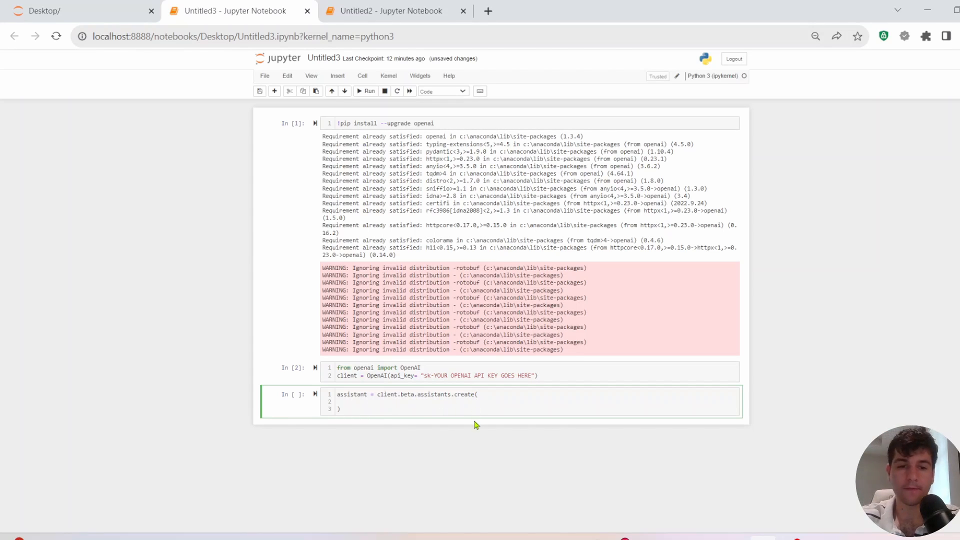
# - Write an assistants.create call for 'Youtube Assistant' with a Retrieval tool and gpt-4-1106-preview
pyautogui.write('name')
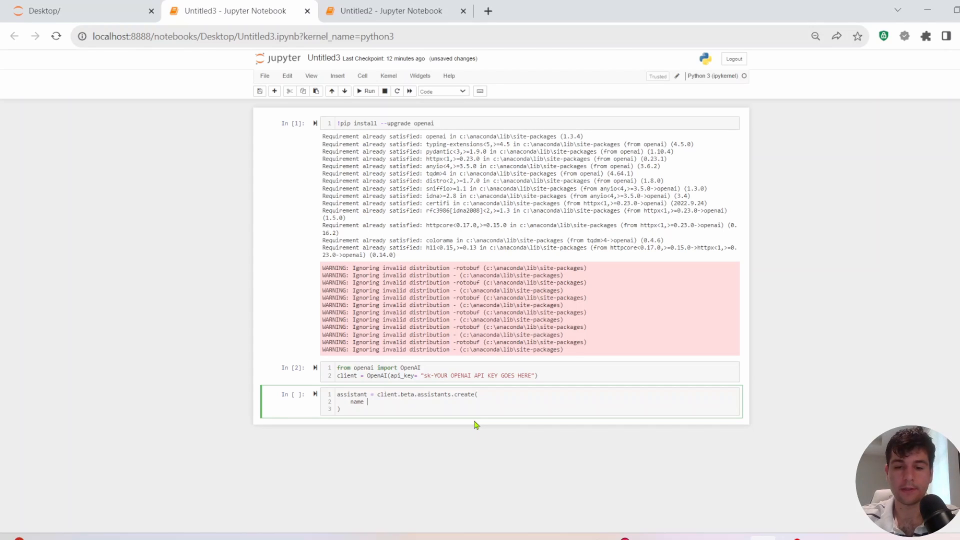
pyautogui.write('="')
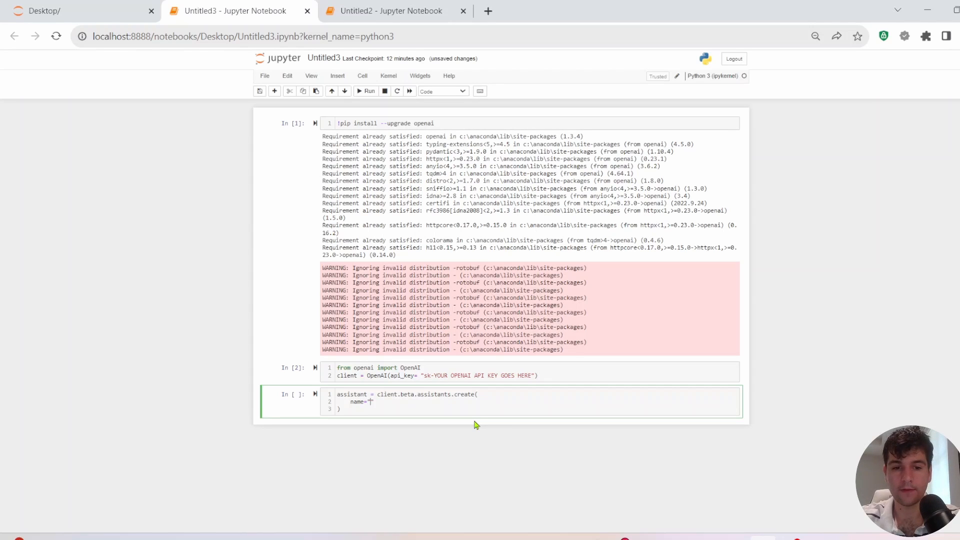
pyautogui.write('"Youtube Assistant",')
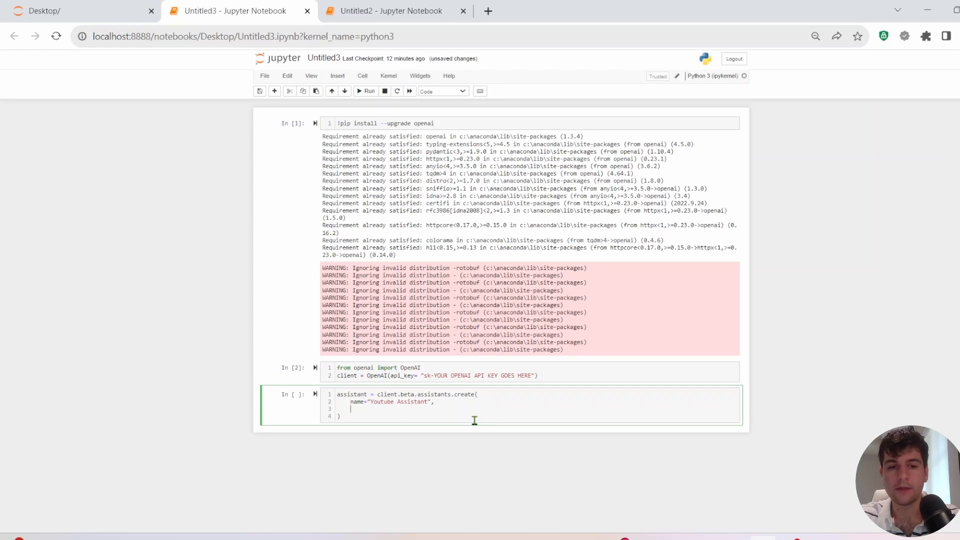
pyautogui.write('instructions="Y"')
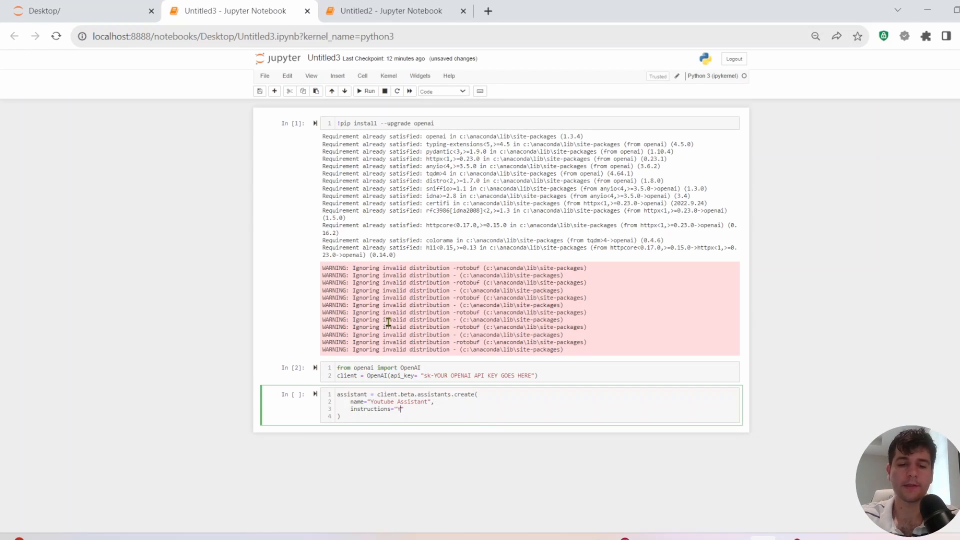
pyautogui.write('ou help review youtube videos, you are a')
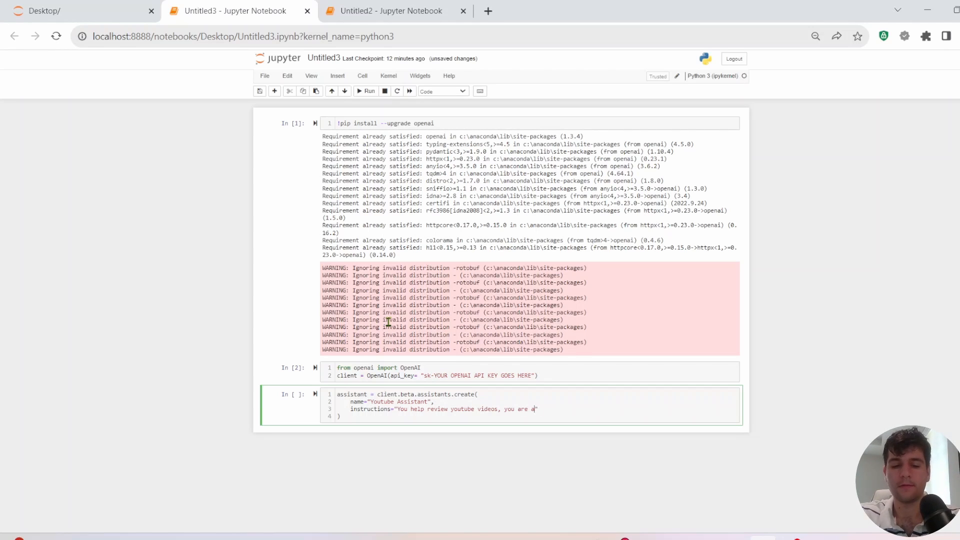
pyautogui.write('ble to look at transcripts and provide answers')
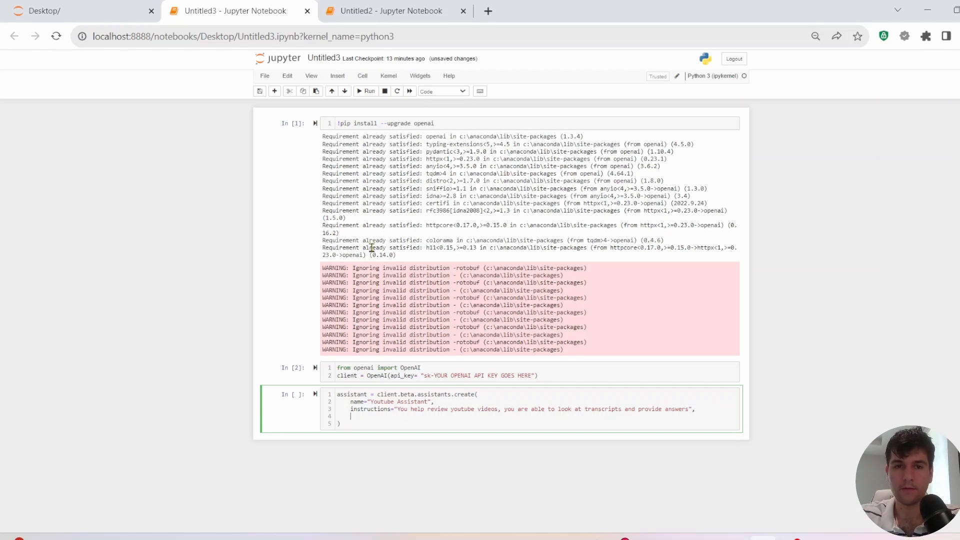
pyautogui.write('tools=[{"type":"')
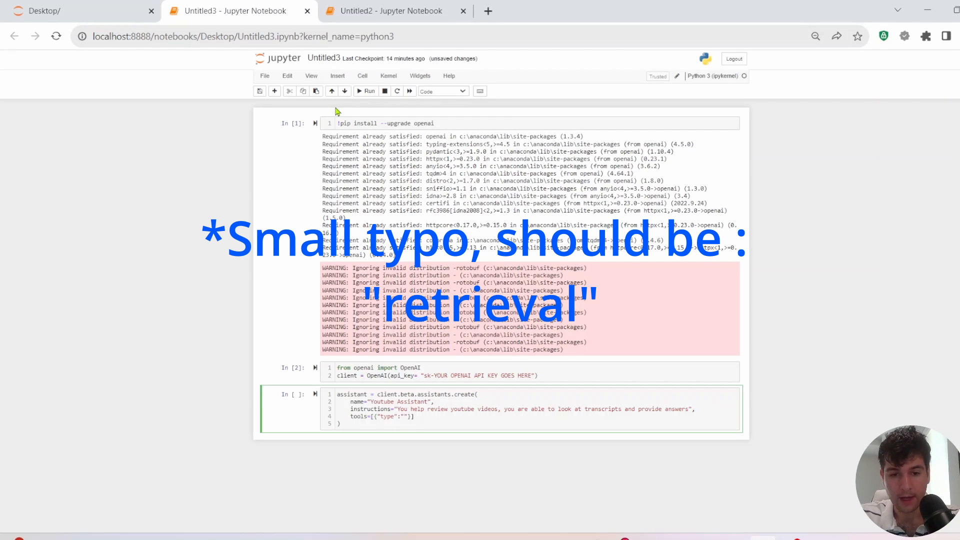
pyautogui.write('Retrieval')
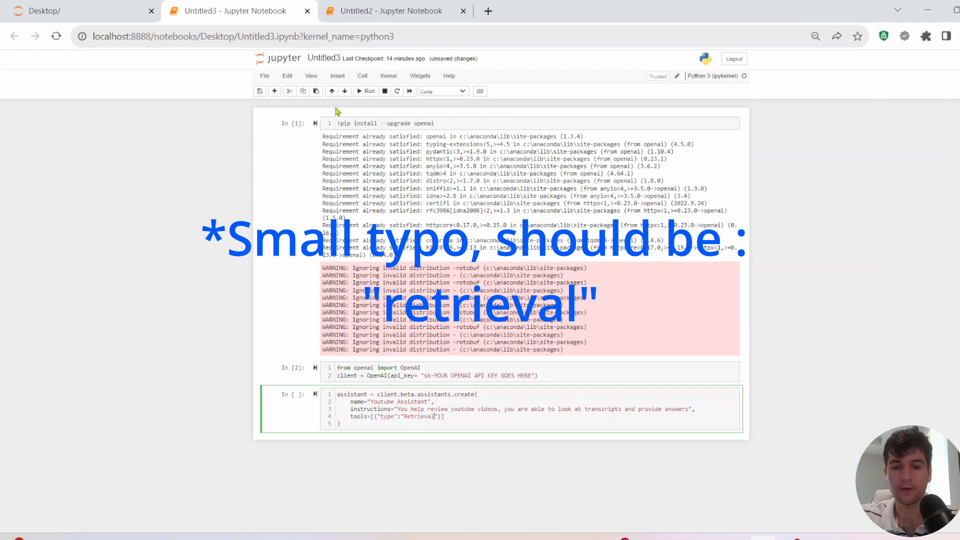
pyautogui.write('model')
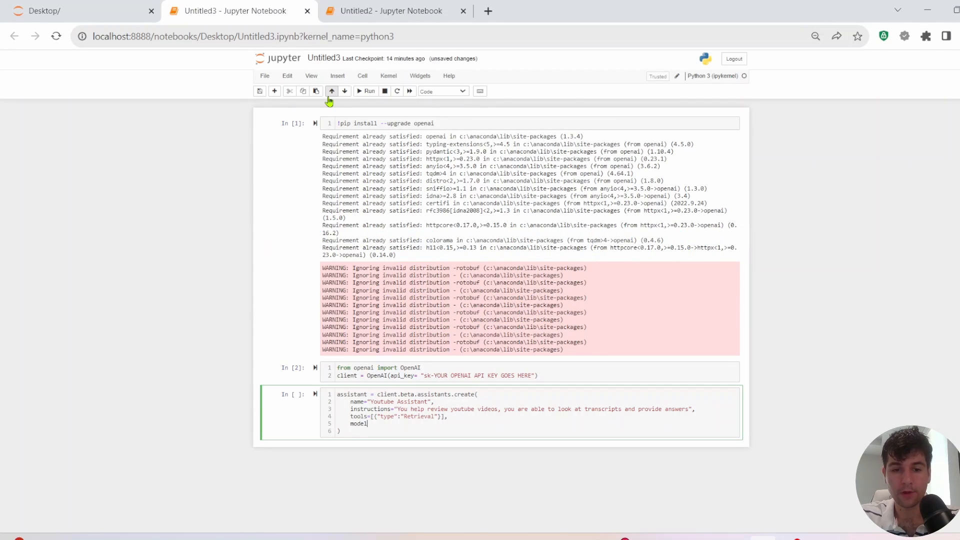
pyautogui.write('="gpt-4-1106-preview"')
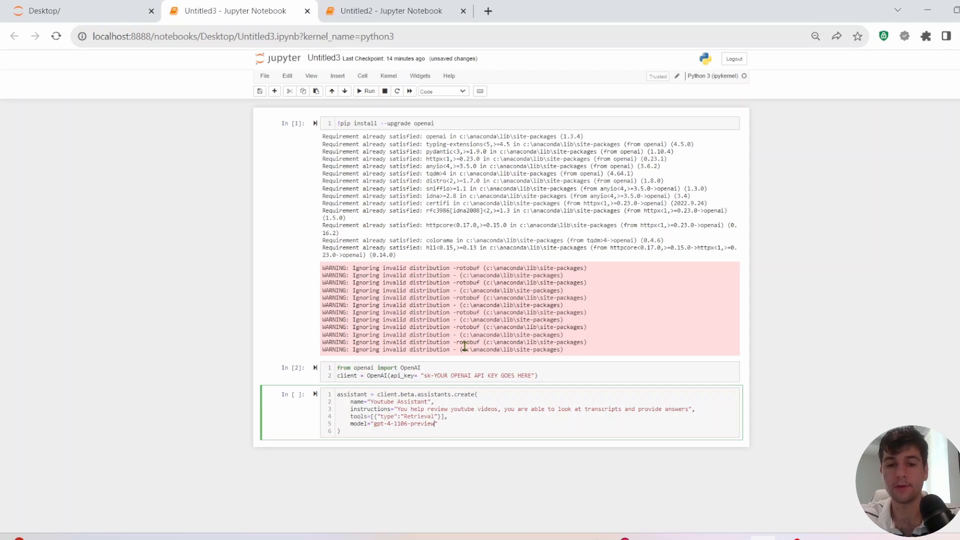
pyautogui.moveTo(455, 319)
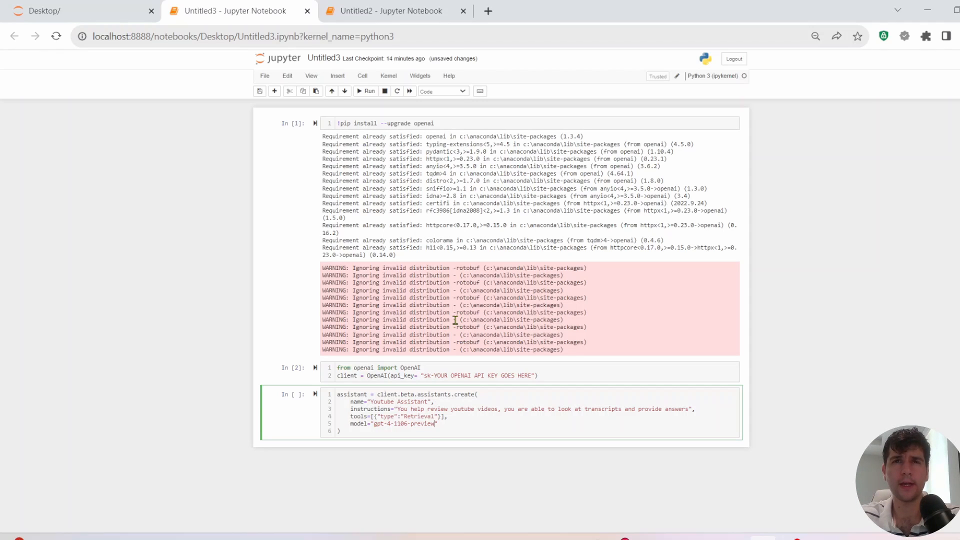
pyautogui.moveTo(428, 189)
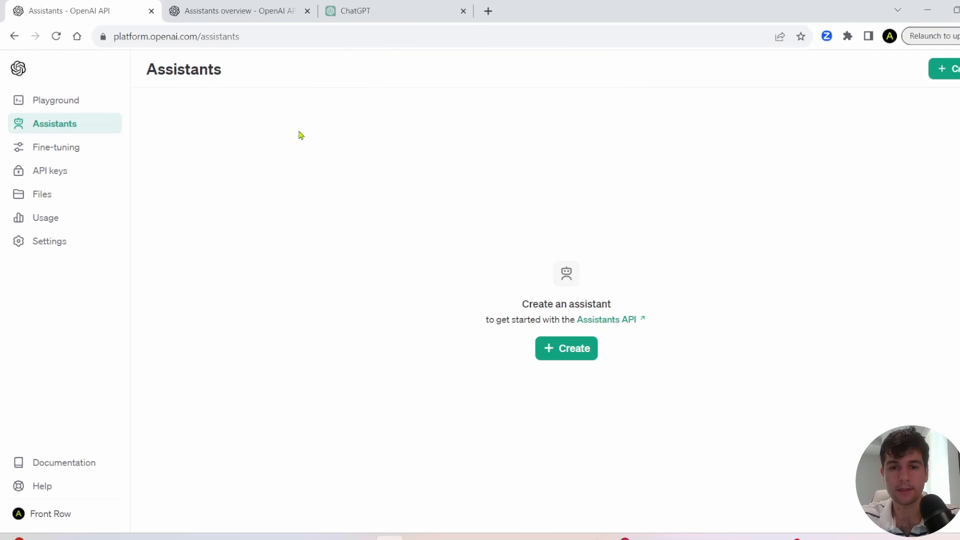
pyautogui.moveTo(464, 309)
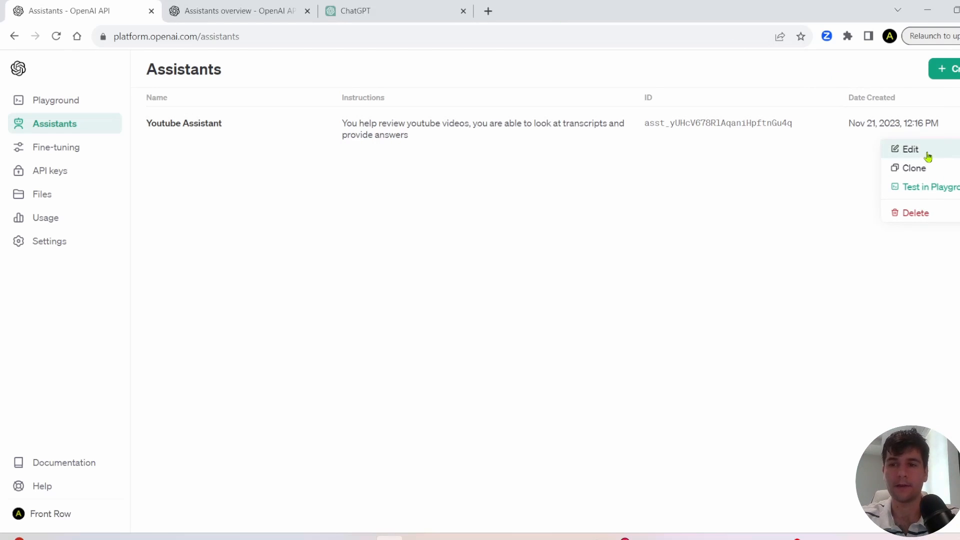
# - Open Youtube Assistant's edit panel to review its settings, then discard the edits
pyautogui.click(910, 149)
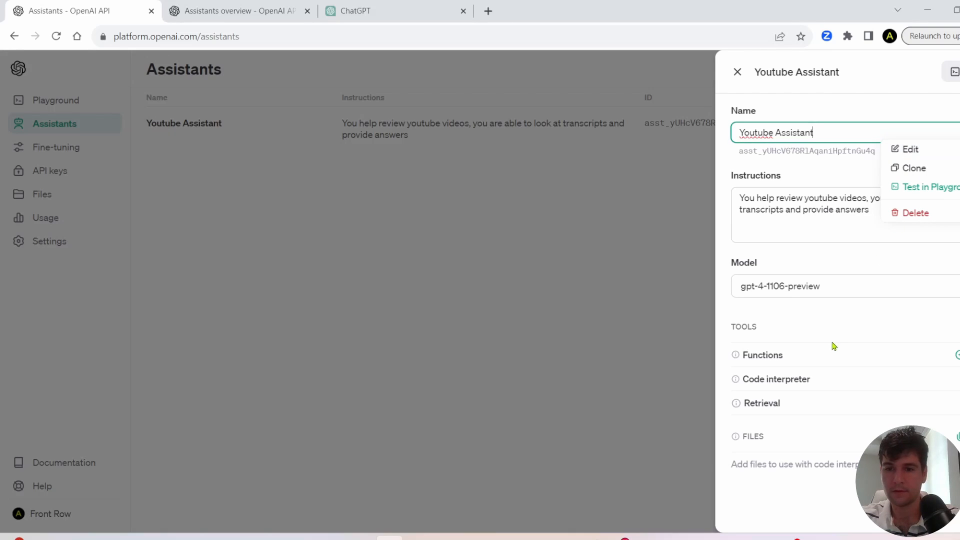
pyautogui.moveTo(775, 417)
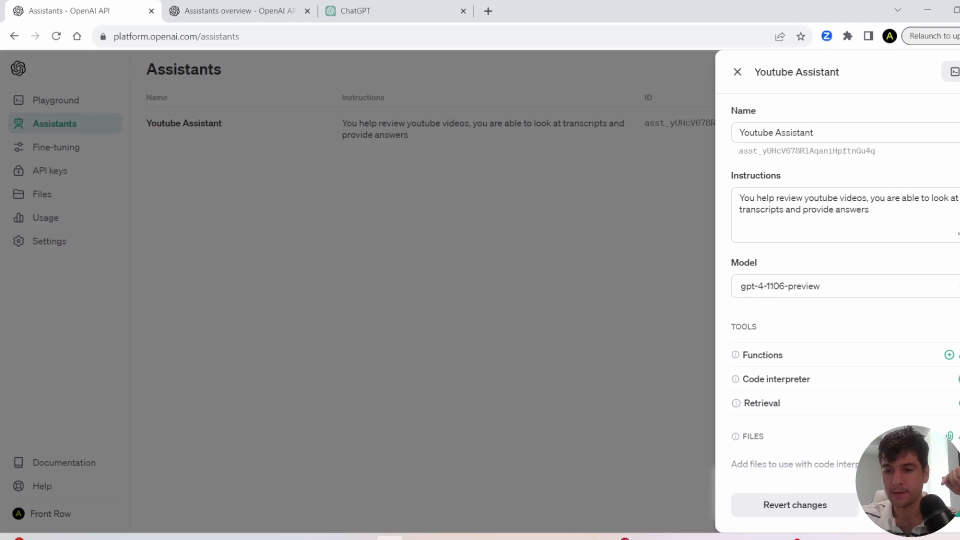
pyautogui.click(795, 505)
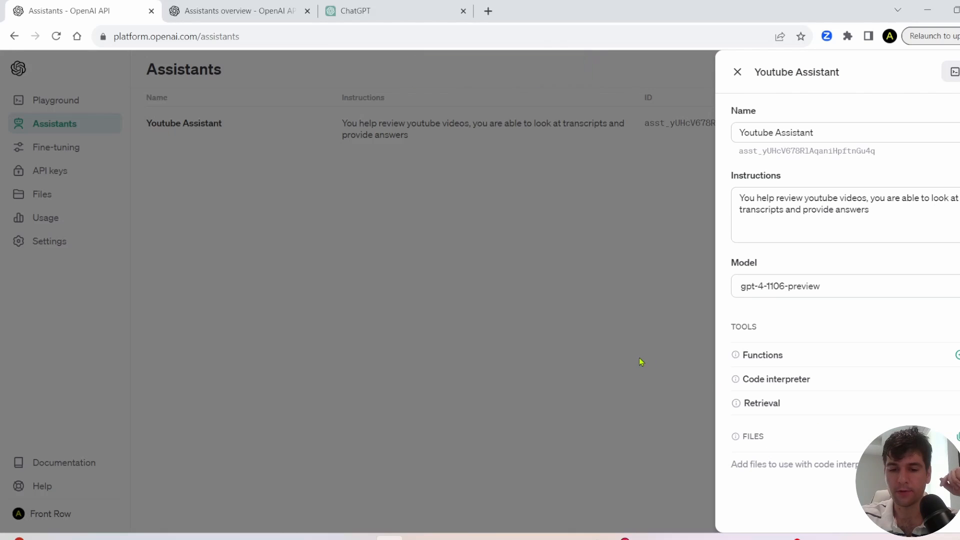
pyautogui.moveTo(645, 344)
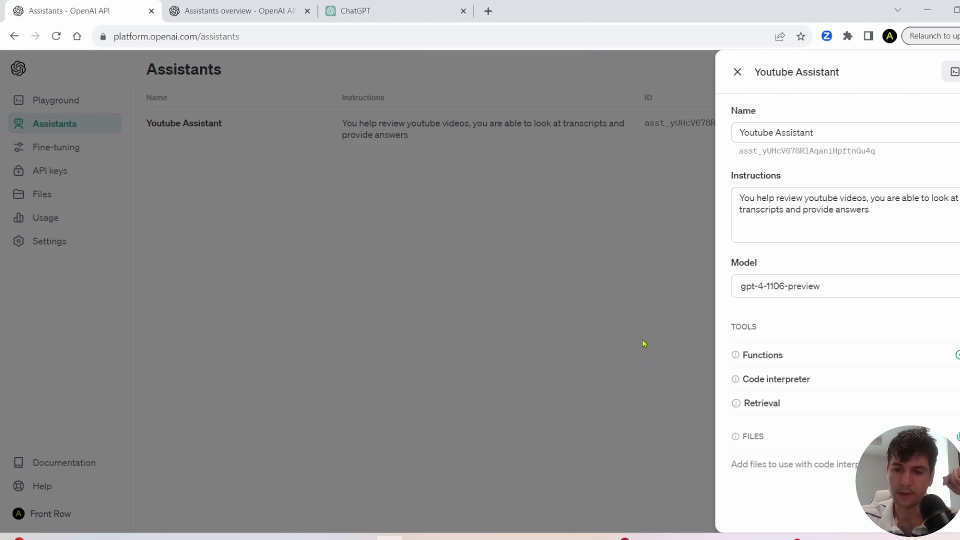
pyautogui.moveTo(799, 102)
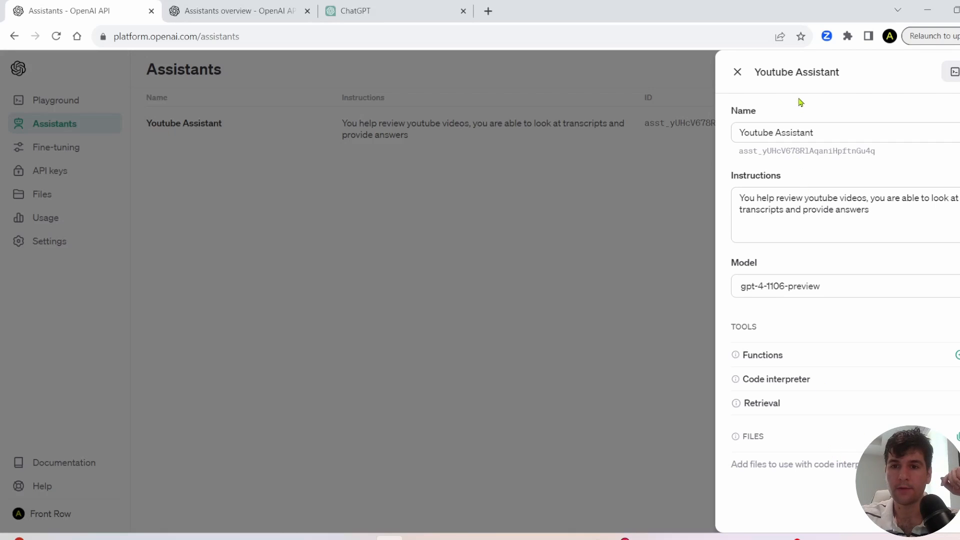
pyautogui.moveTo(746, 80)
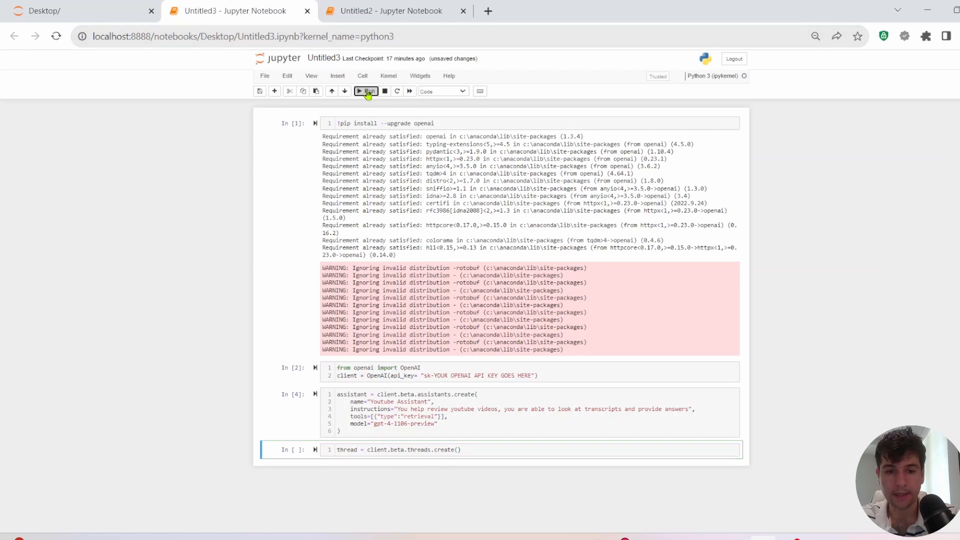
# - Create the conversation thread and print its details with print(thread)
pyautogui.click(366, 91)
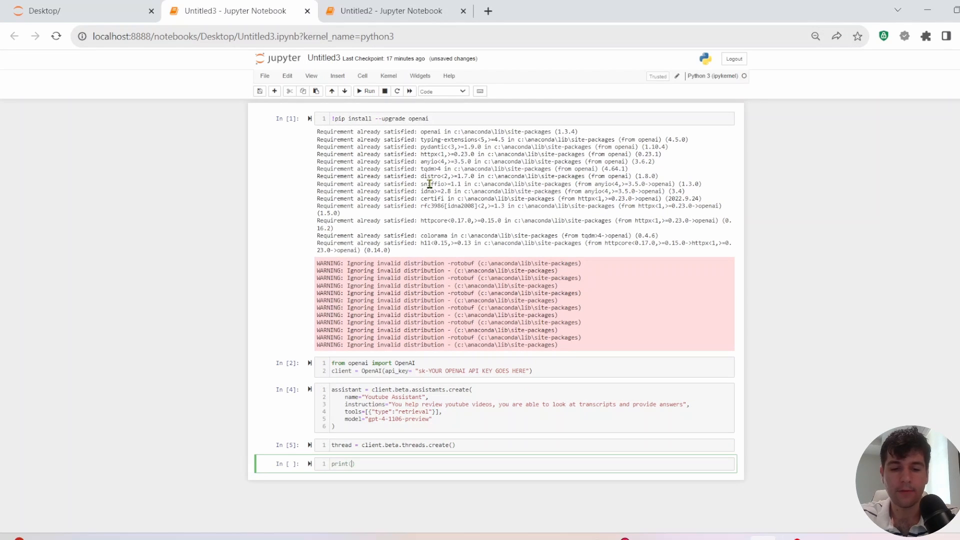
pyautogui.write('thread')
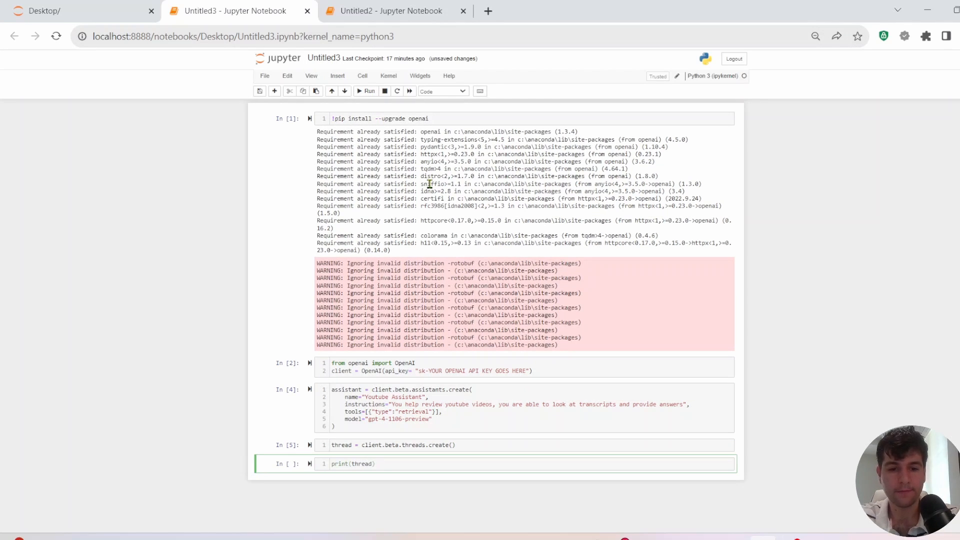
pyautogui.click(365, 90)
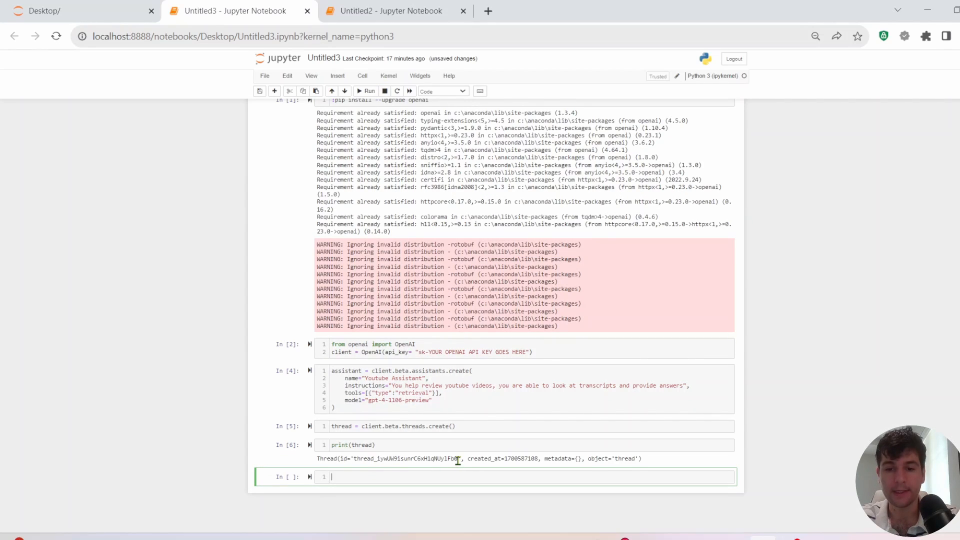
pyautogui.write('message = client.beta.threads.messages.create(')
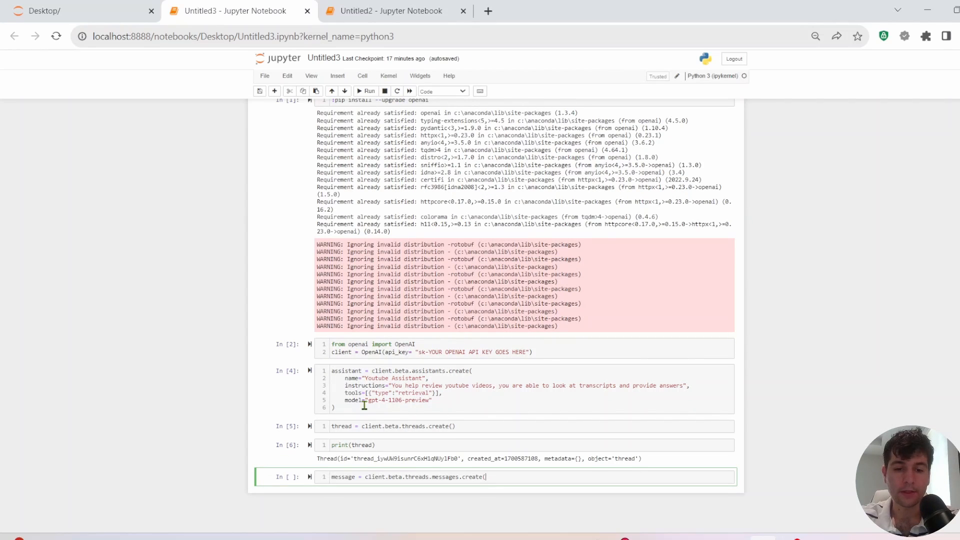
# - Add the message 'Hey how are you?' to the thread, correcting role to lowercase 'user'
pyautogui.press('Enter')
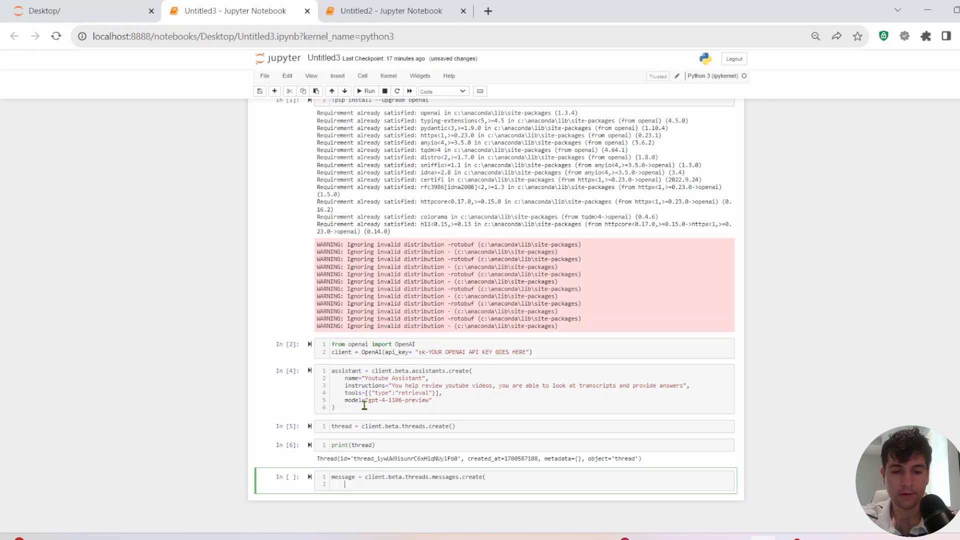
pyautogui.write('thread_id')
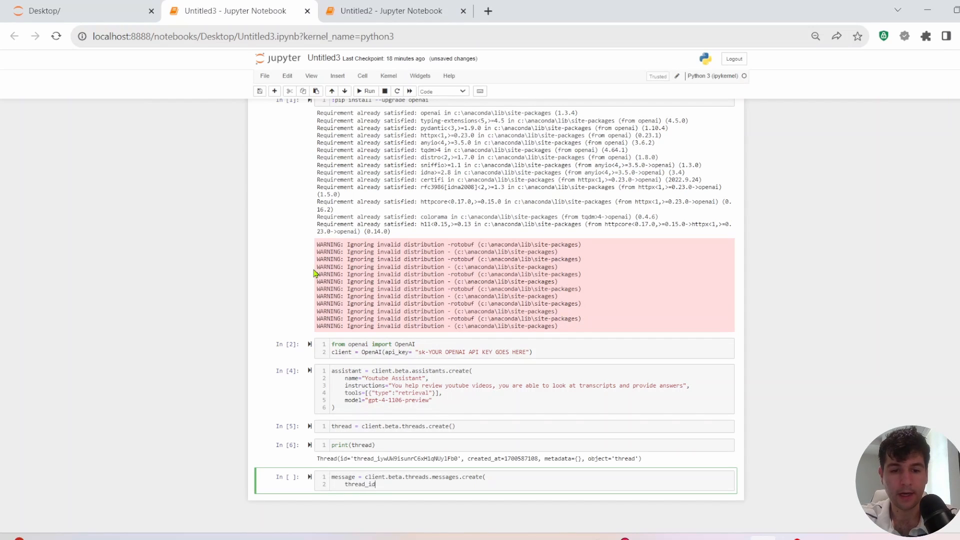
pyautogui.write('= th')
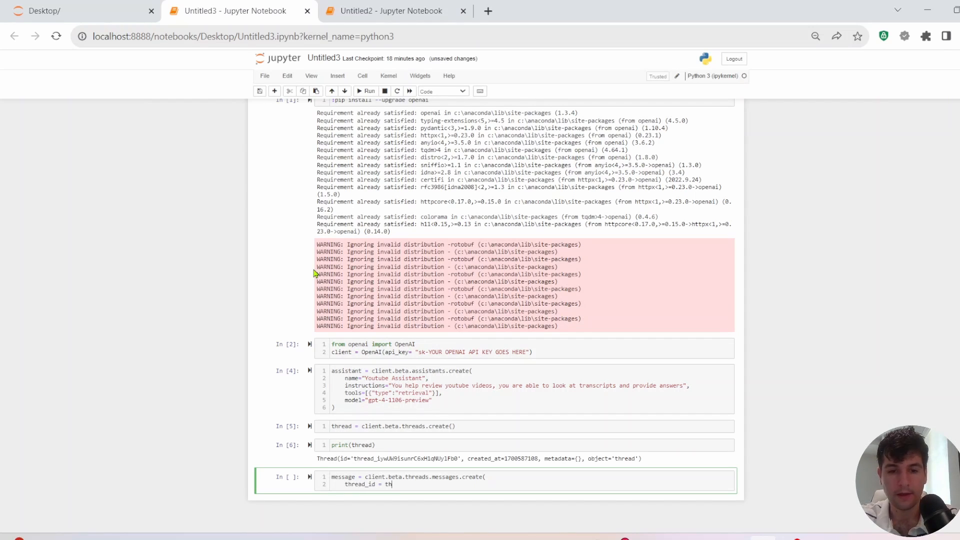
pyautogui.write('read.id,')
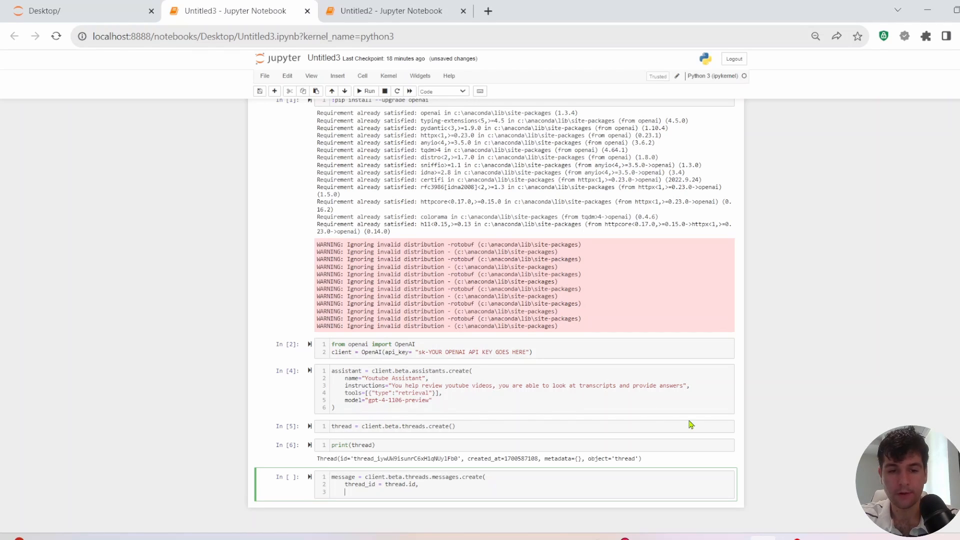
pyautogui.write('role=')
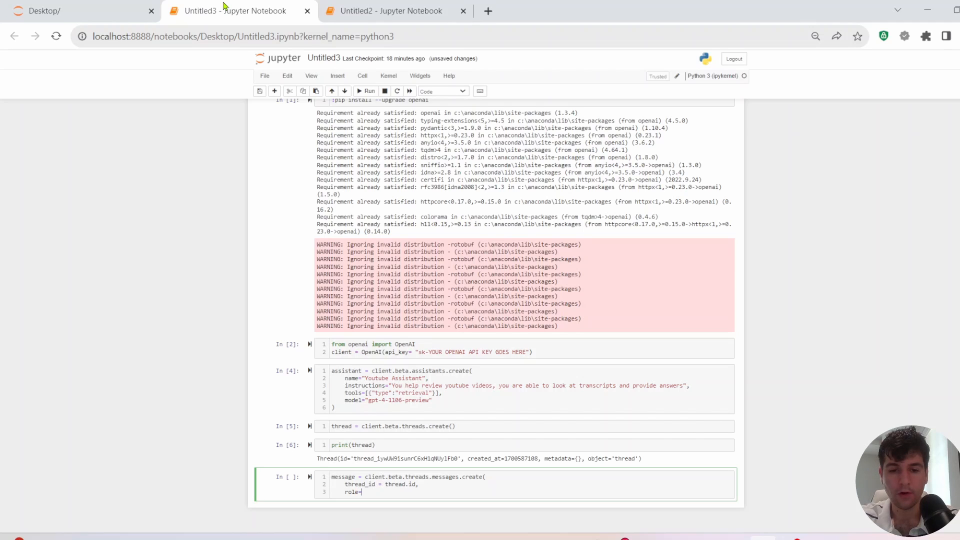
pyautogui.write('"User",')
pyautogui.write('content="Hey how are you?"')
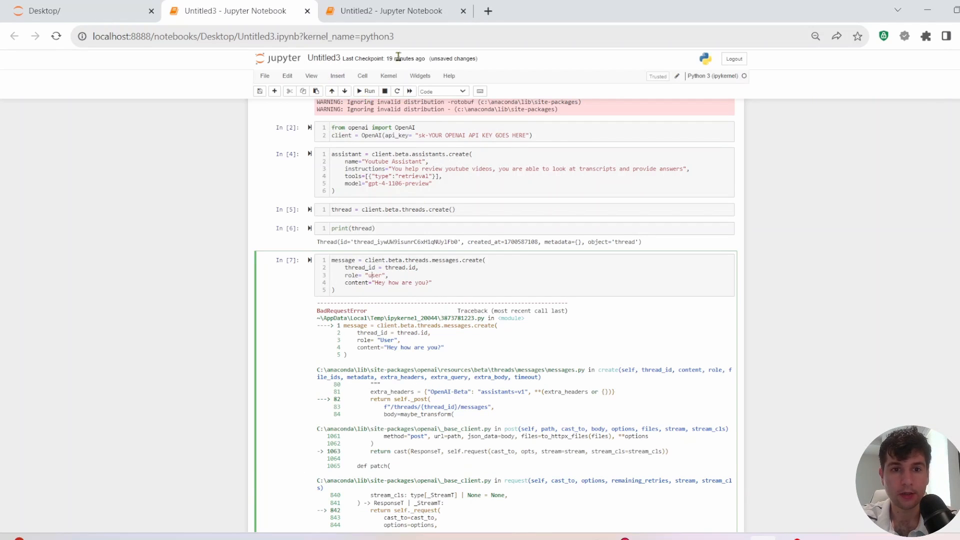
pyautogui.click(366, 91)
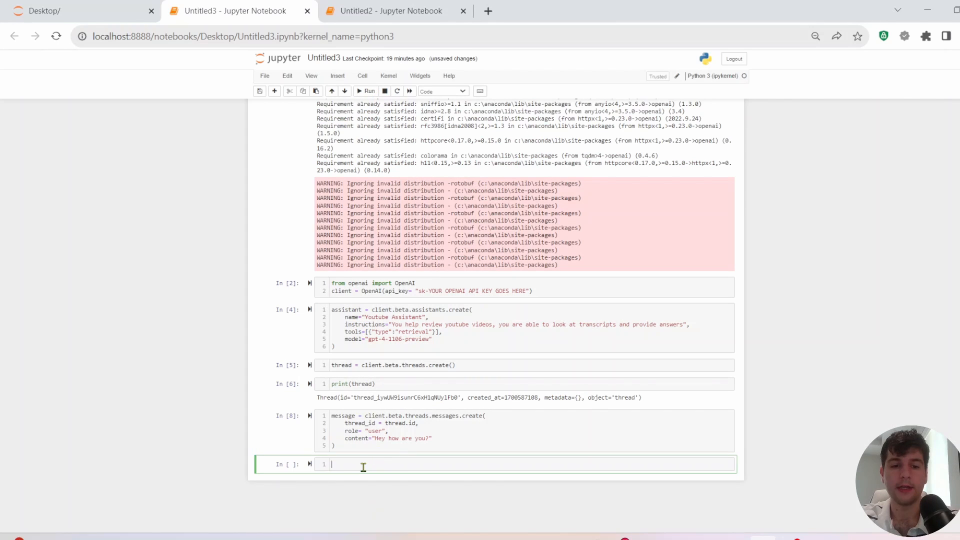
# - Start an assistant run on the thread and list the thread's messages
pyautogui.write('run = client.beta.threads.runs.create(')
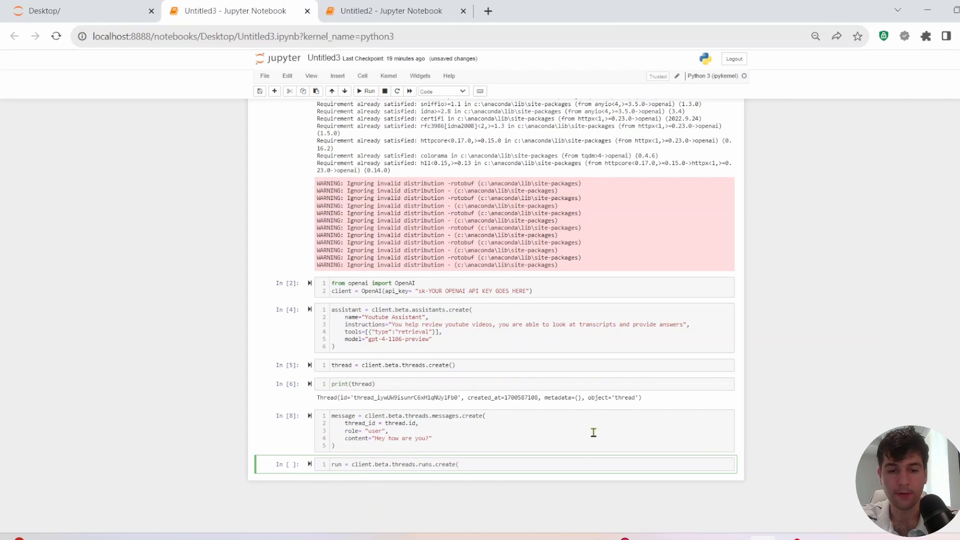
pyautogui.write('asi')
pyautogui.write('messages = client.beta.threads.messages.list(')
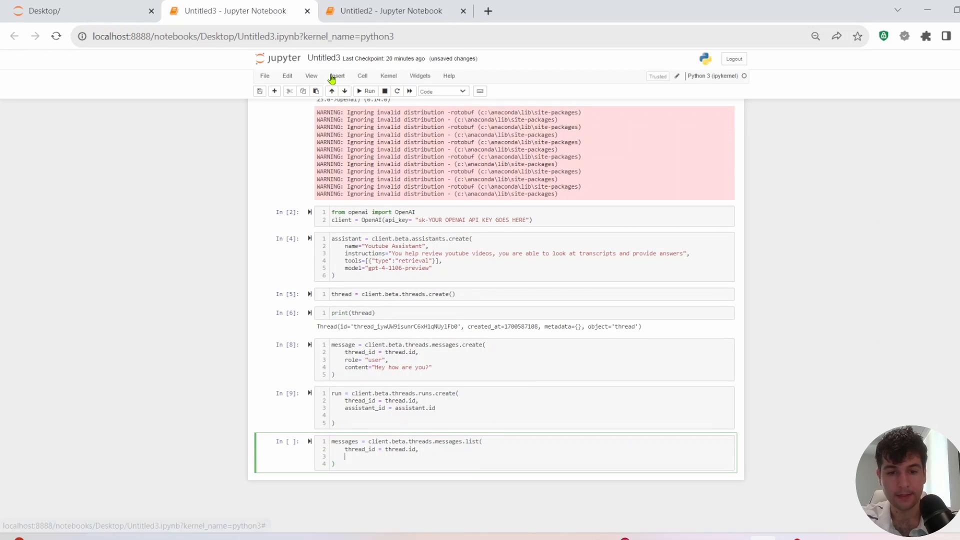
pyautogui.click(366, 91)
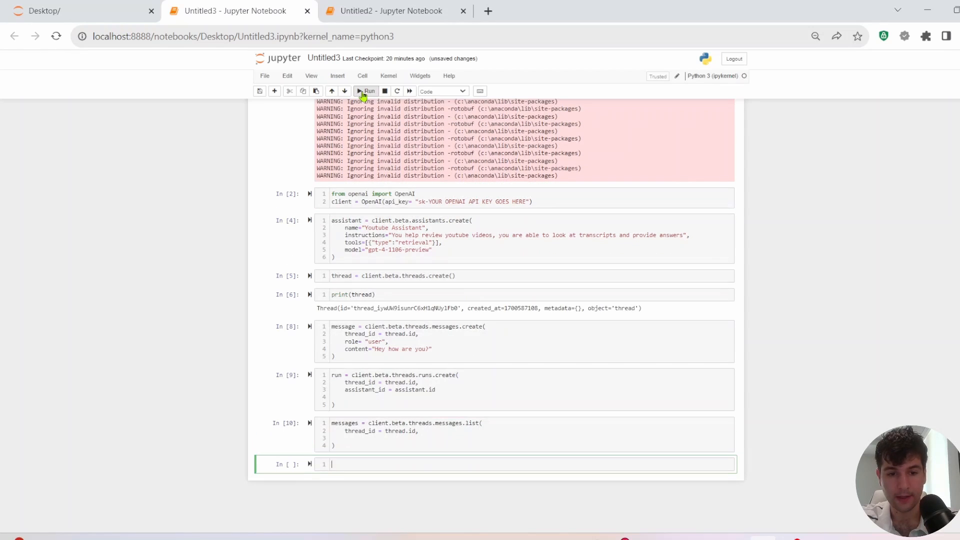
pyautogui.write('for message in (messages.data):')
pyautogui.write('if(message.role=="assistant"):')
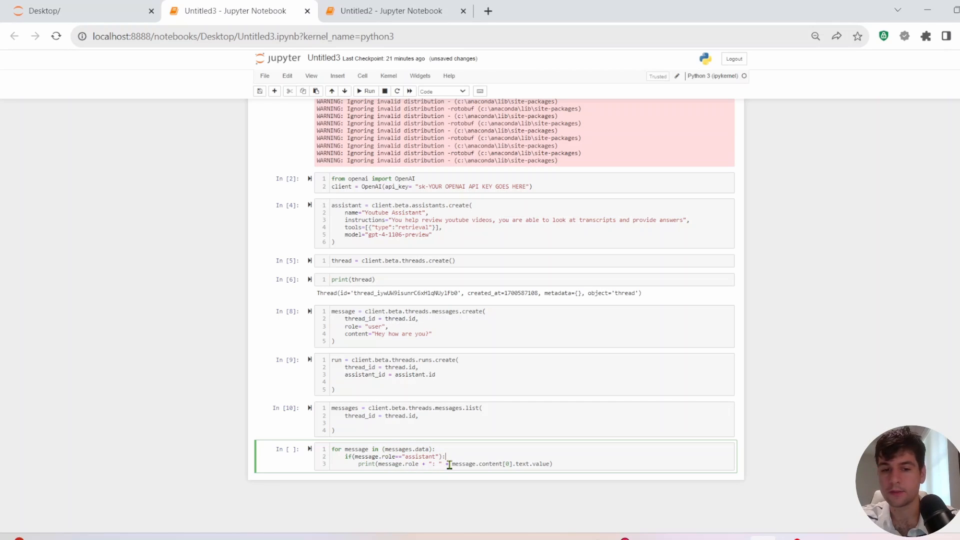
pyautogui.moveTo(504, 445)
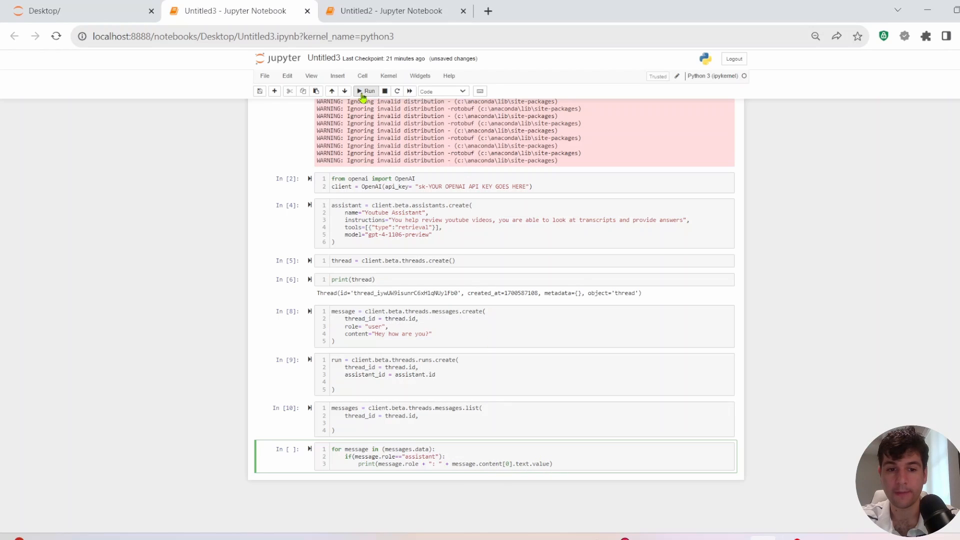
# - Run the loop printing each assistant message's role and text value
pyautogui.click(367, 91)
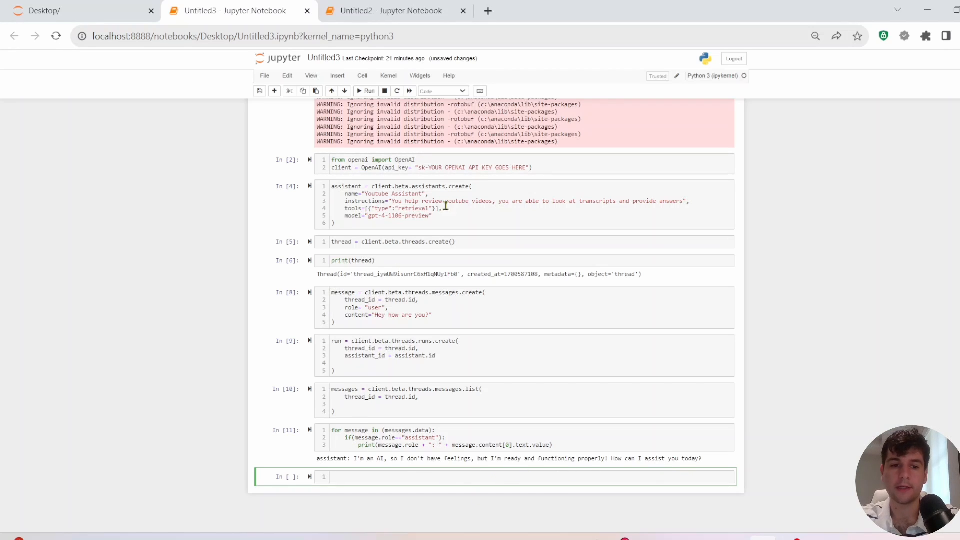
pyautogui.moveTo(443, 242)
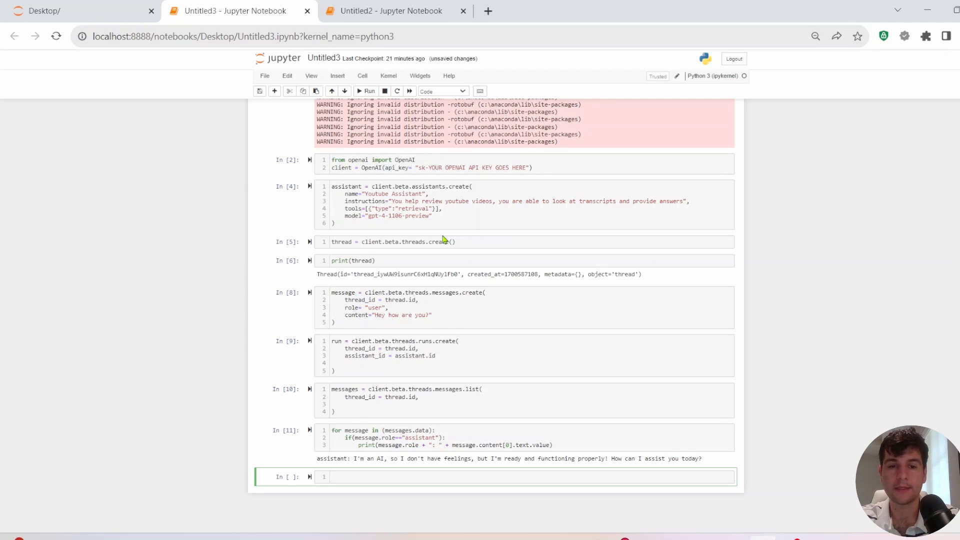
# - Upload video_transcripts.txt with purpose 'assistants' and display its file.id
pyautogui.click(449, 477)
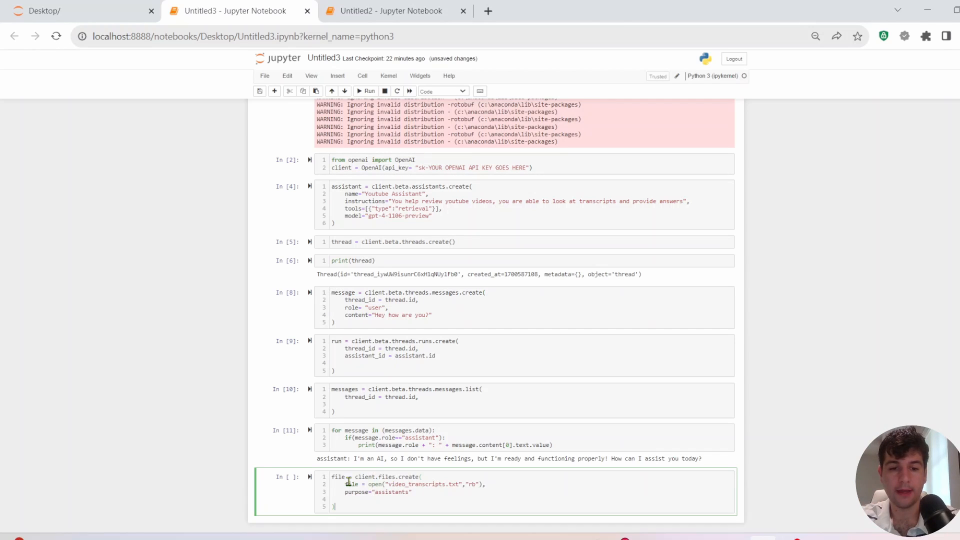
pyautogui.scroll(-3)
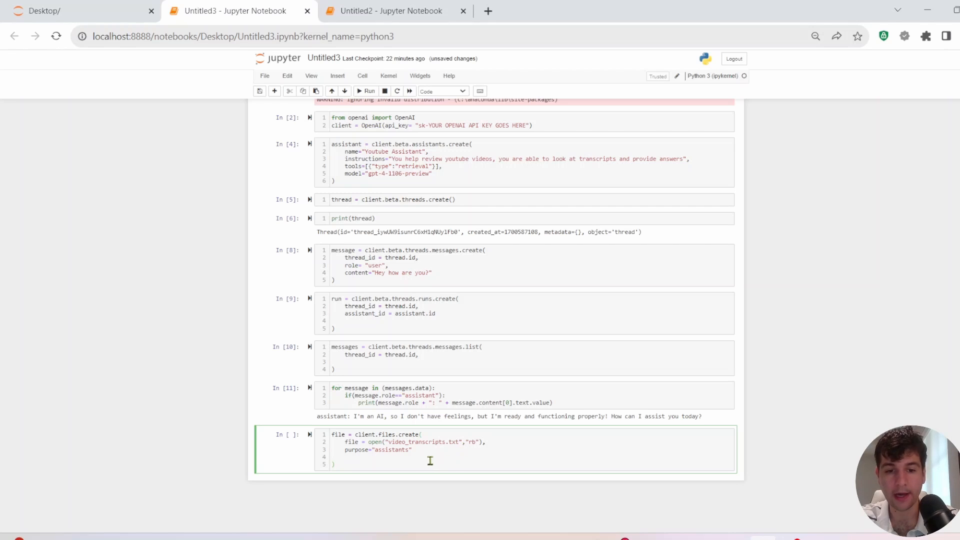
pyautogui.moveTo(391, 449)
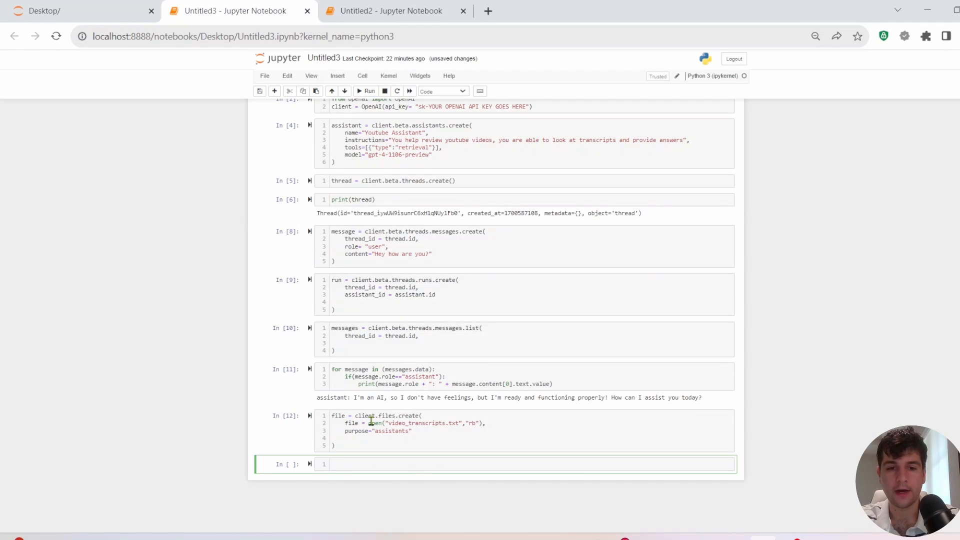
pyautogui.write('file.id')
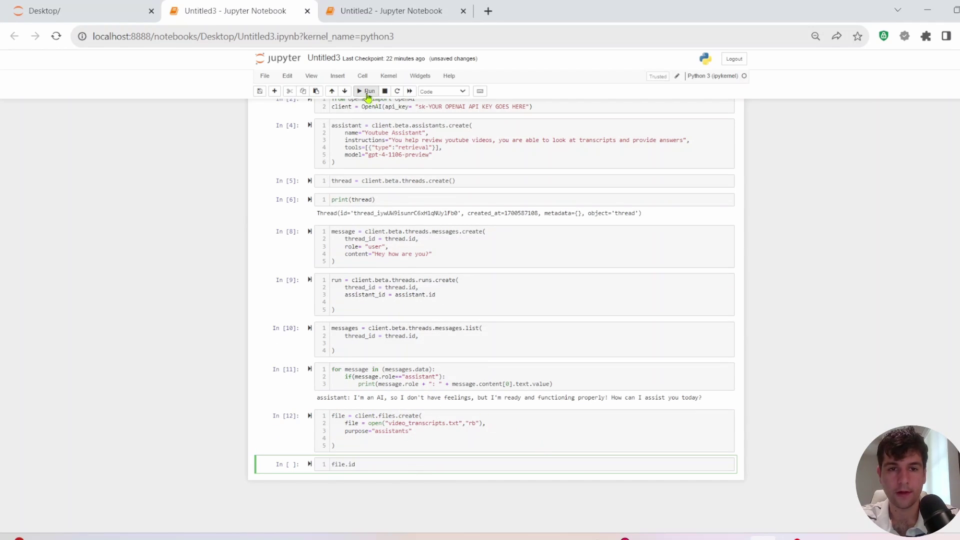
pyautogui.click(365, 91)
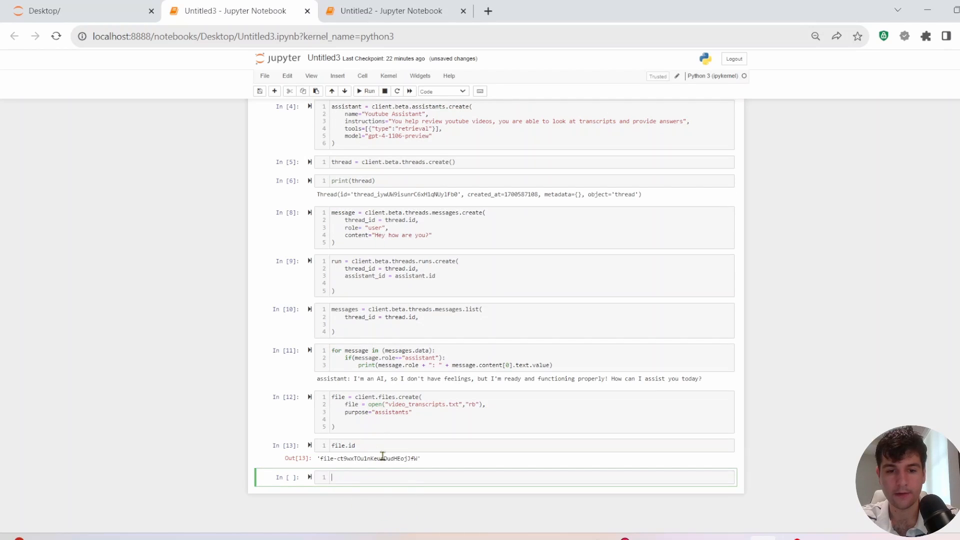
pyautogui.moveTo(592, 505)
pyautogui.write('file_')
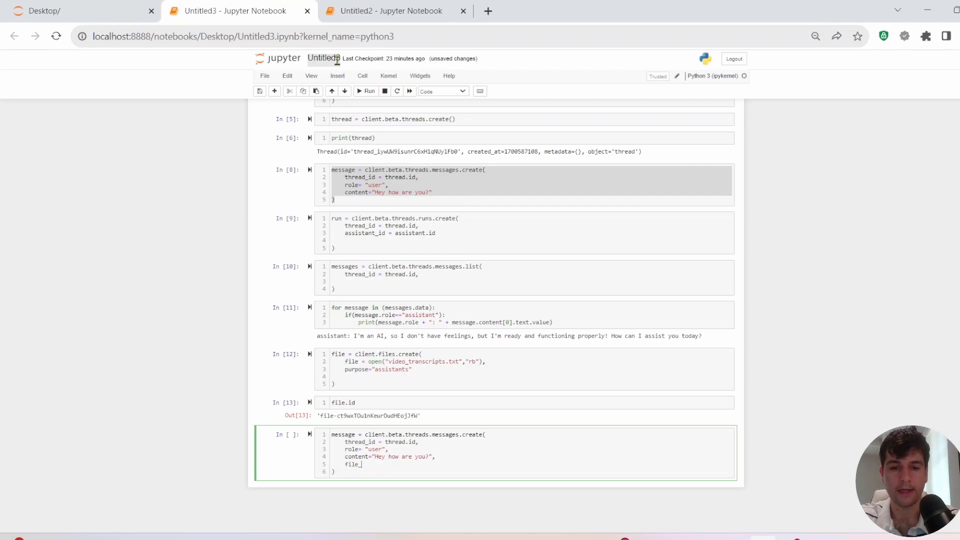
# - Attach the uploaded transcript to the key-takeaways message with file_ids=[file.id]
pyautogui.write('ids=')
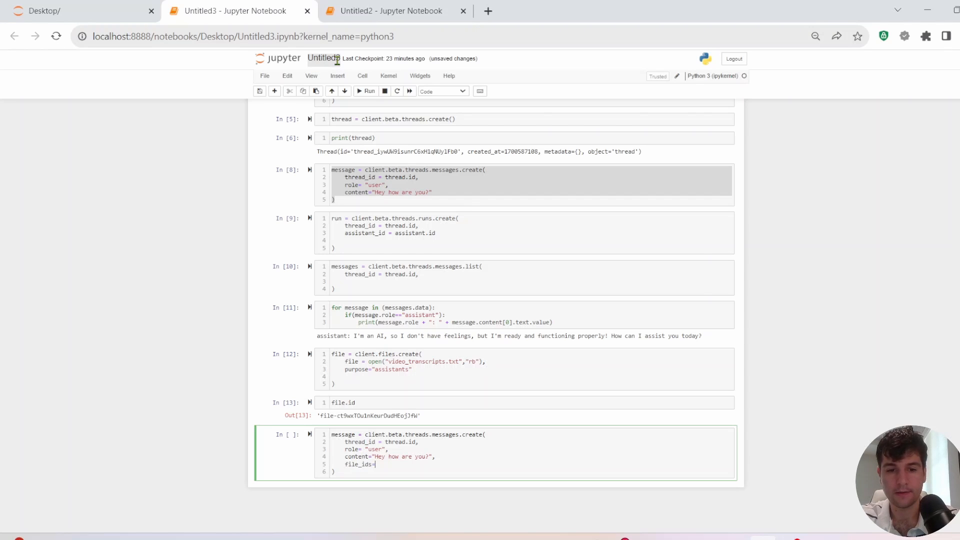
pyautogui.write('[file')
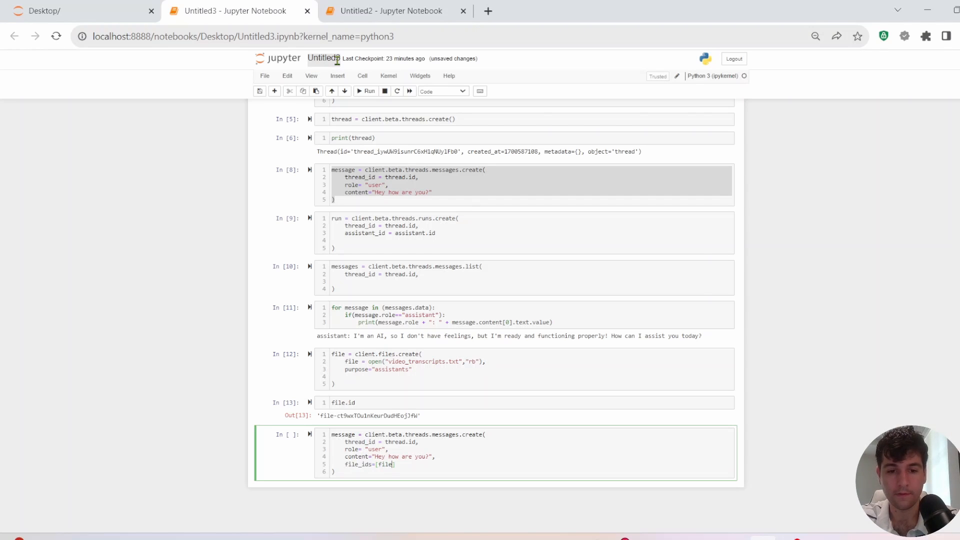
pyautogui.write('.id]')
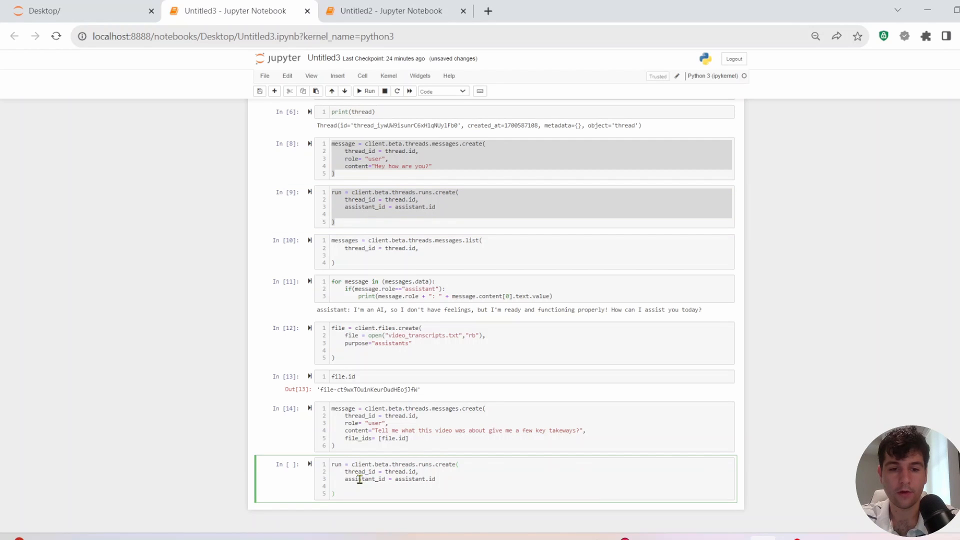
# - Start the assistant run on the thread and print the assistant's replies
pyautogui.click(367, 91)
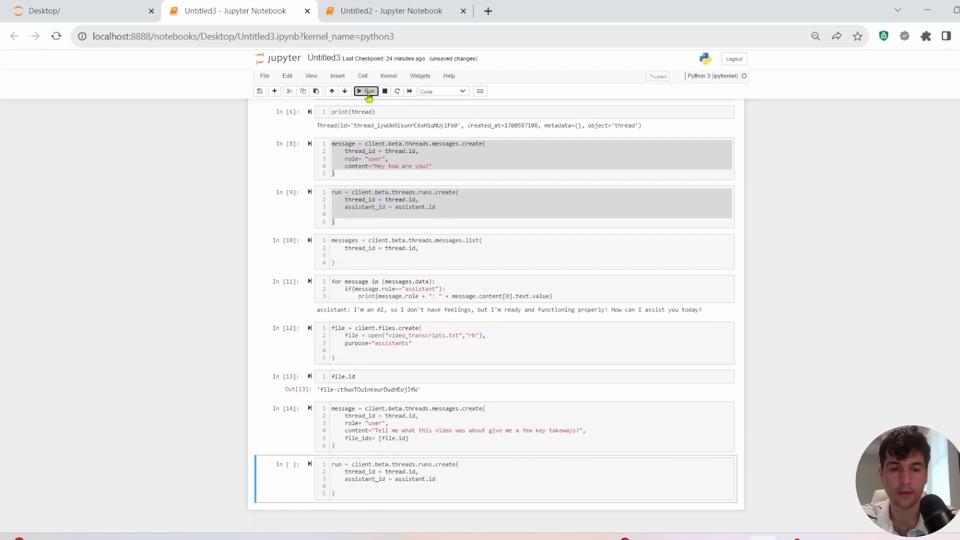
pyautogui.click(367, 92)
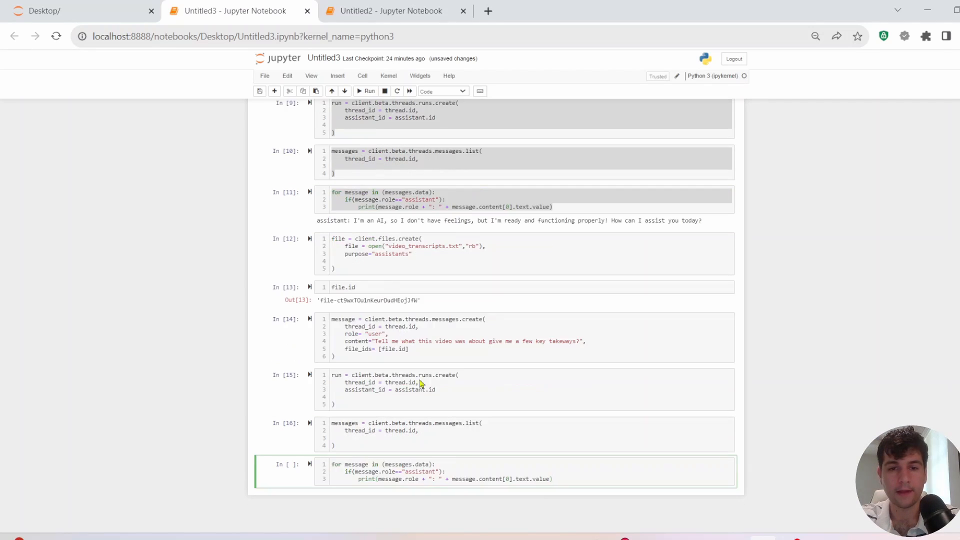
pyautogui.click(372, 479)
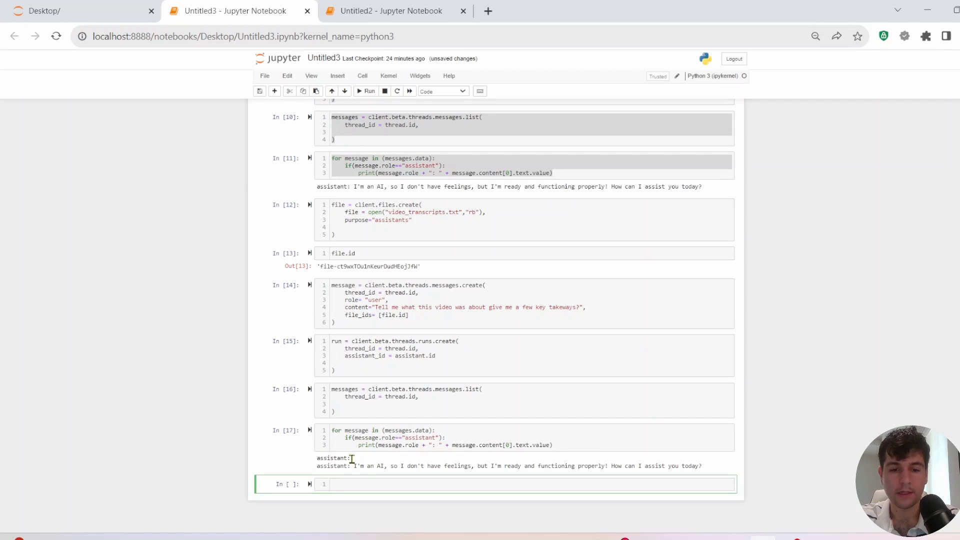
pyautogui.moveTo(513, 460)
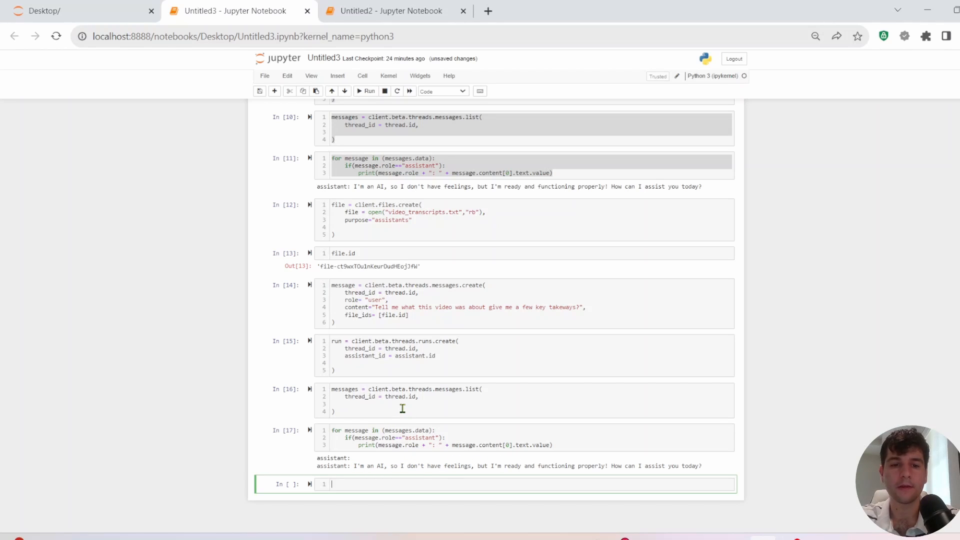
# - Re-run the messages.list cell to fetch the assistant's latest reply about the file
pyautogui.click(402, 408)
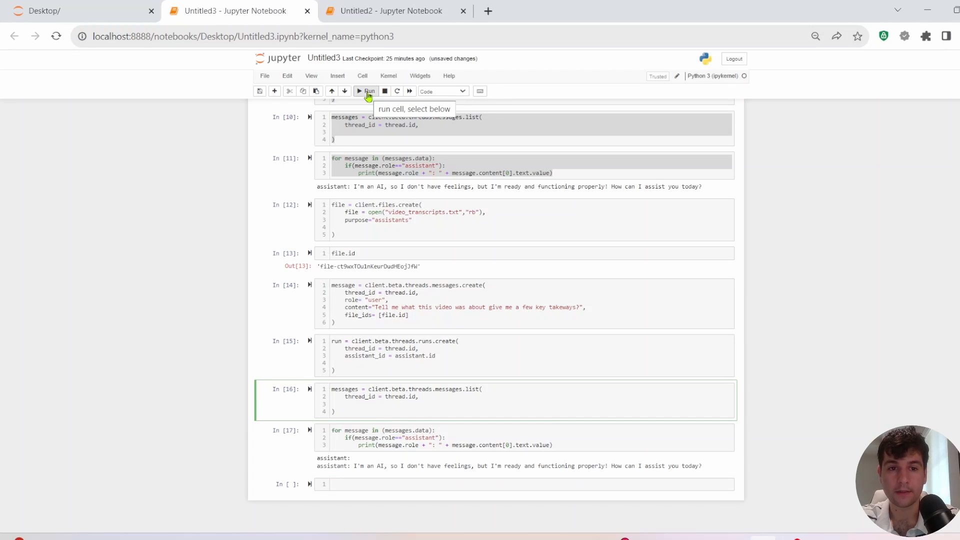
pyautogui.click(366, 91)
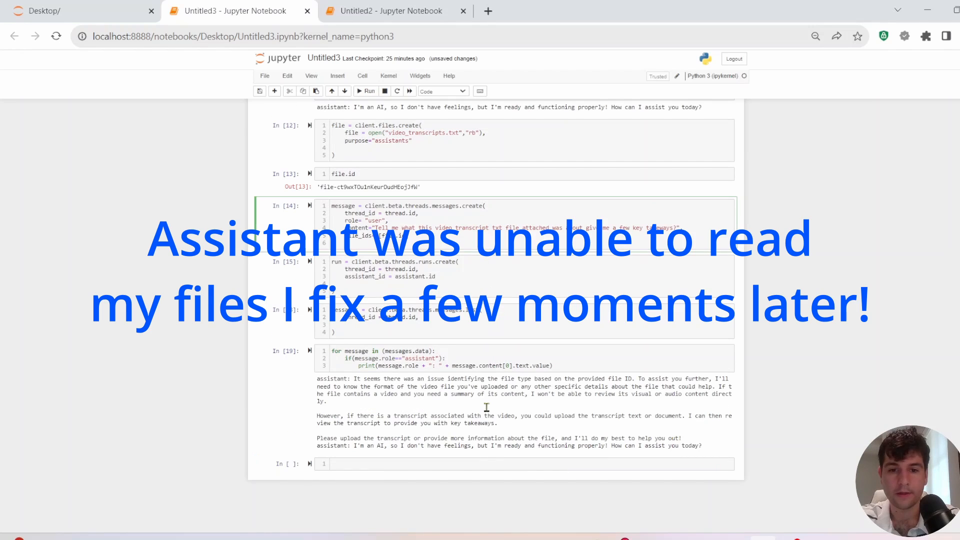
pyautogui.moveTo(433, 414)
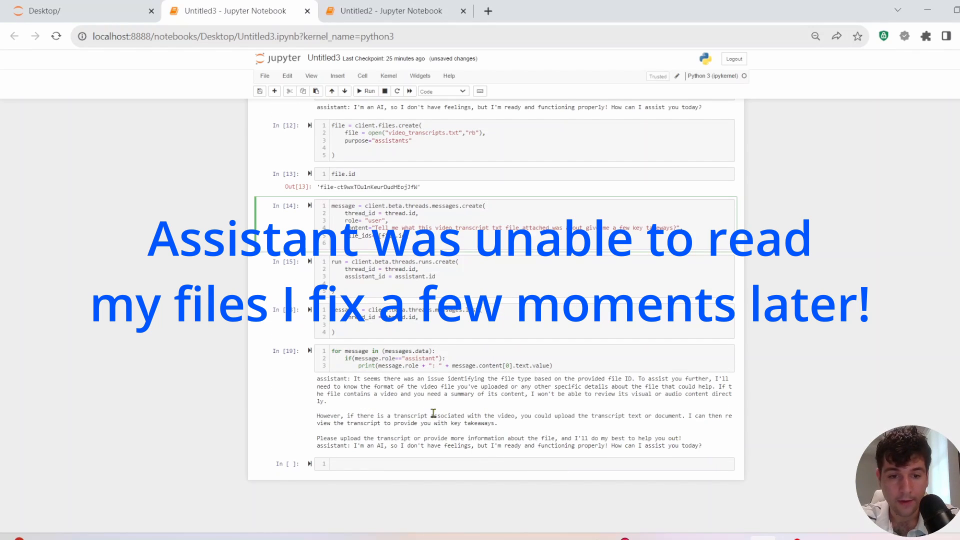
pyautogui.moveTo(481, 421)
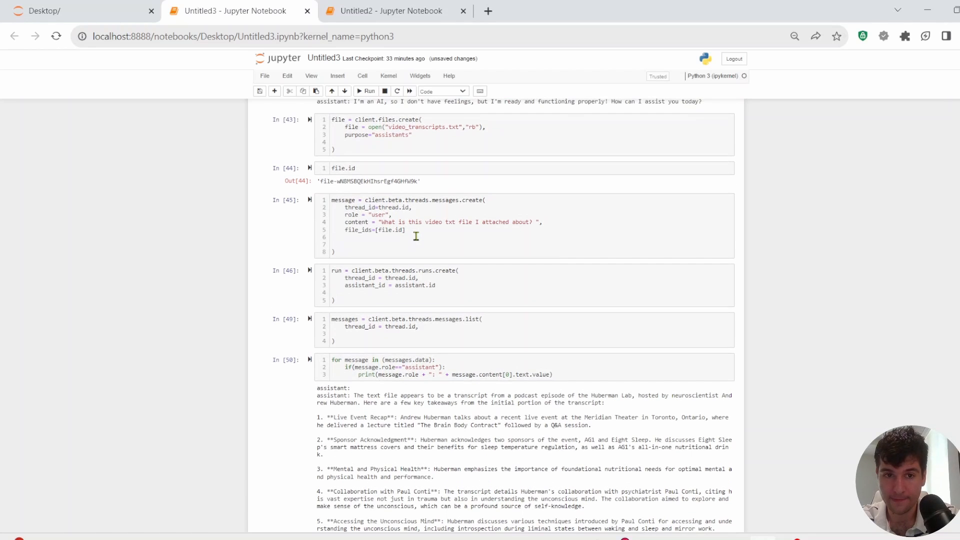
# - Scroll through the Huberman Lab summary and numbered key takeaways from video_transcripts.txt
pyautogui.scroll(-3)
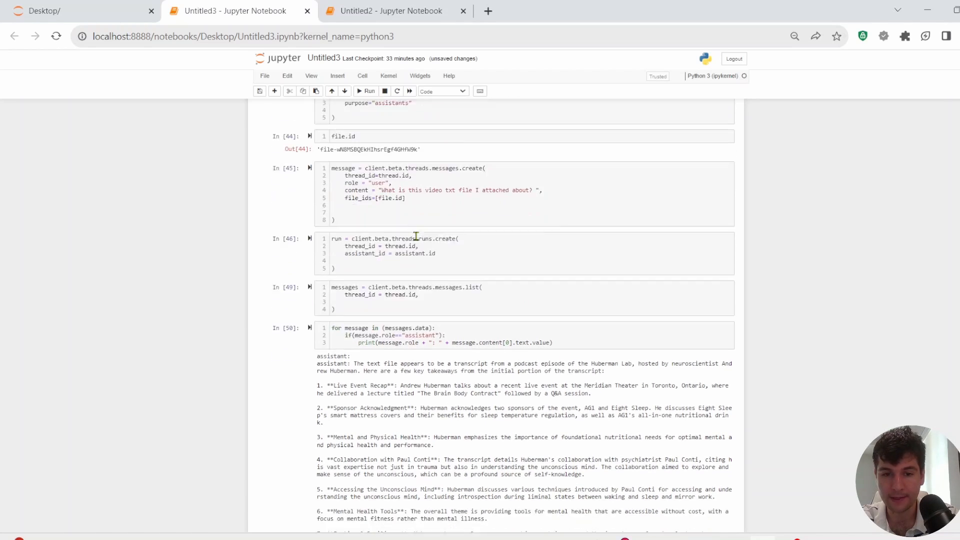
pyautogui.scroll(-3)
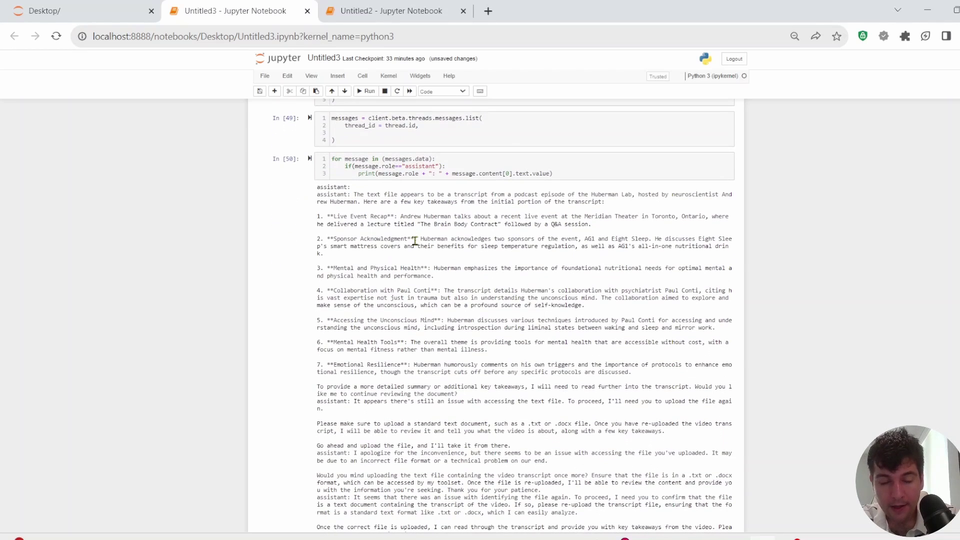
pyautogui.moveTo(502, 268)
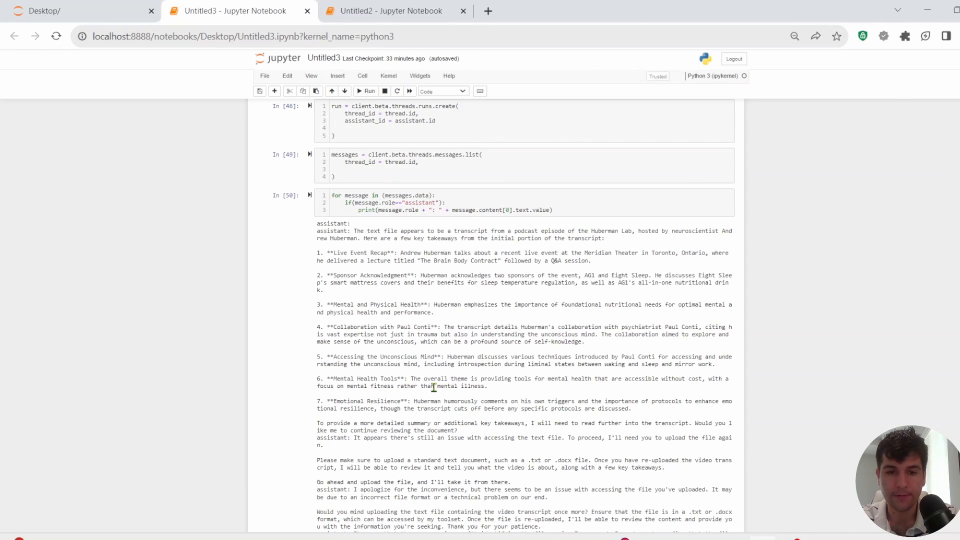
pyautogui.scroll(-3)
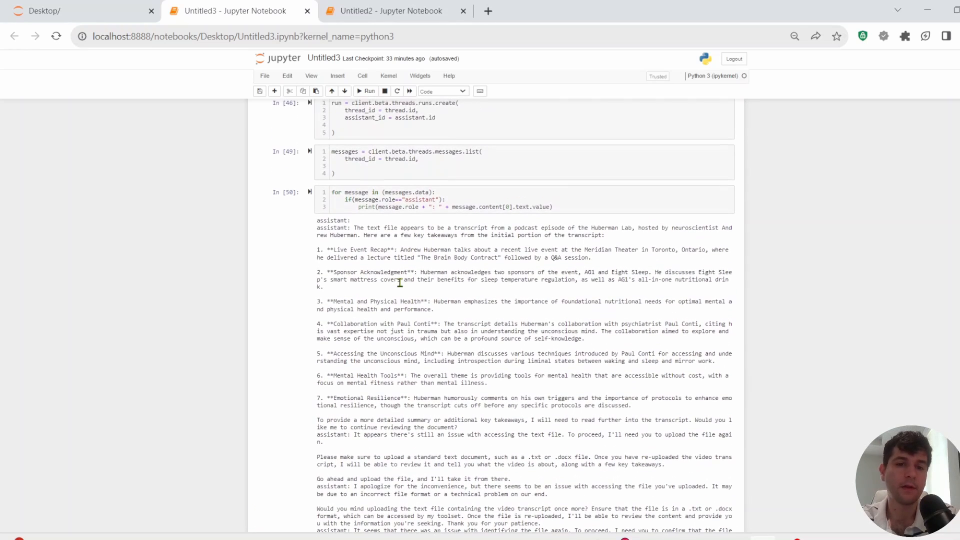
pyautogui.click(417, 195)
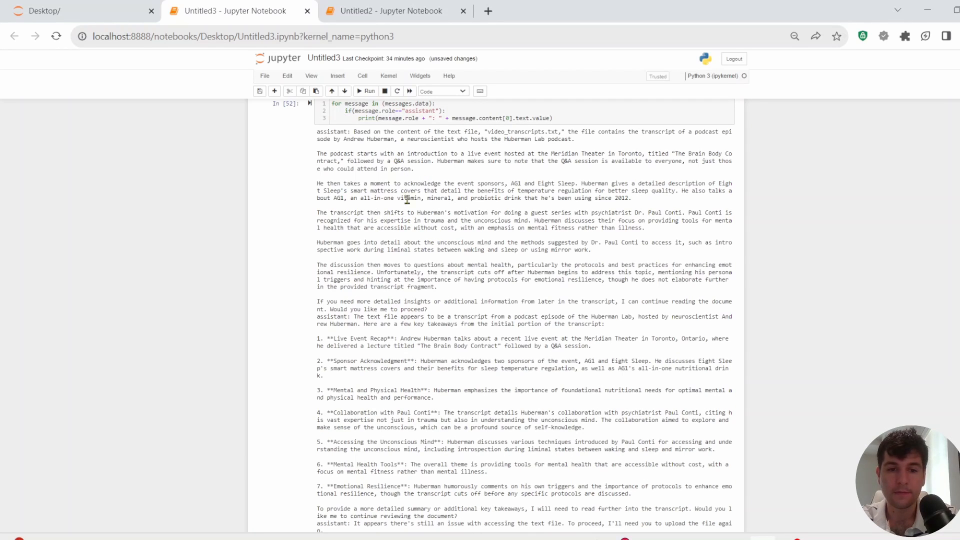
pyautogui.moveTo(460, 264)
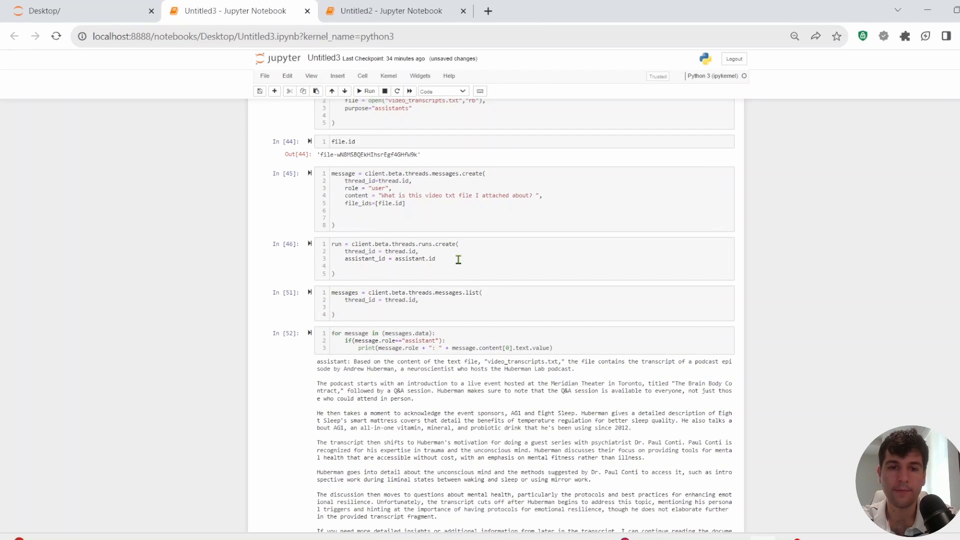
pyautogui.scroll(-3)
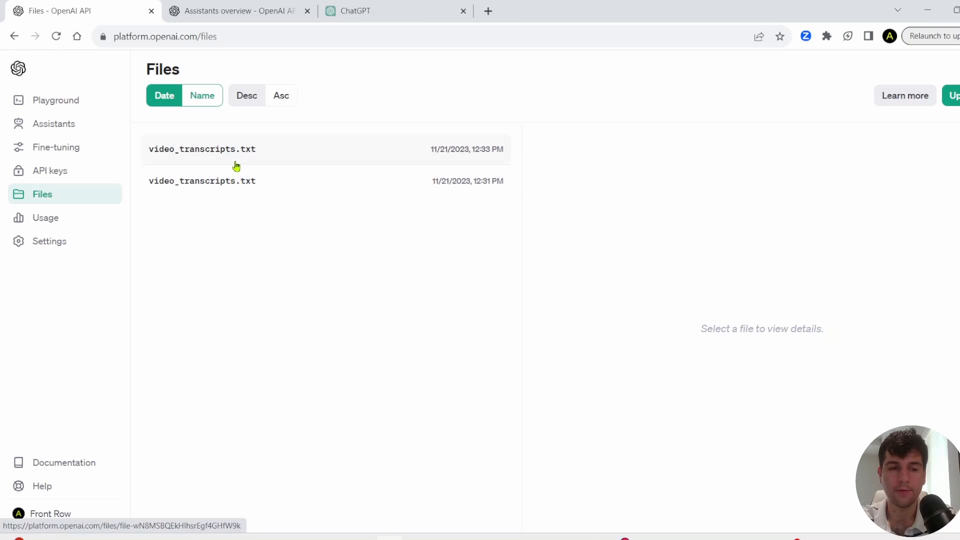
# - View the assistants list, then scroll the Assistants API overview docs to Step 6
pyautogui.click(52, 124)
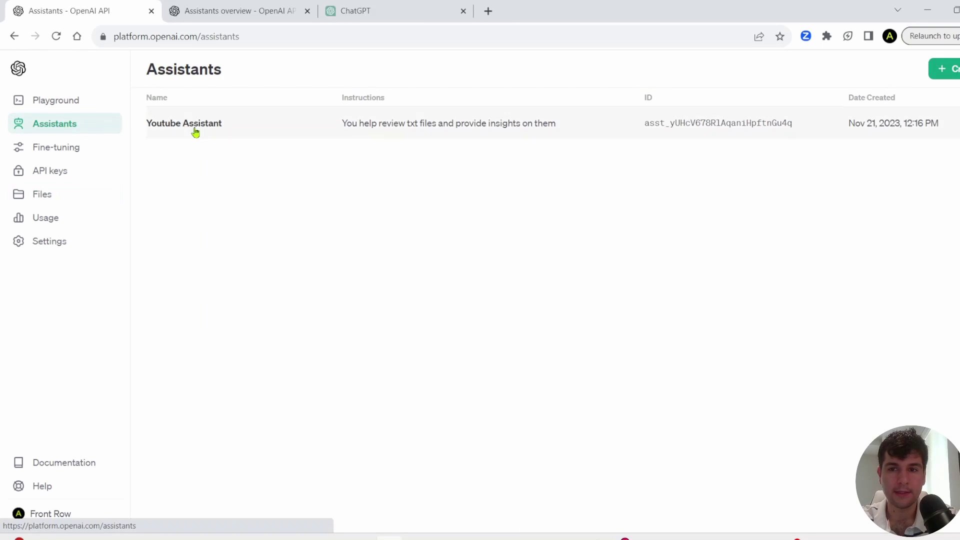
pyautogui.moveTo(296, 137)
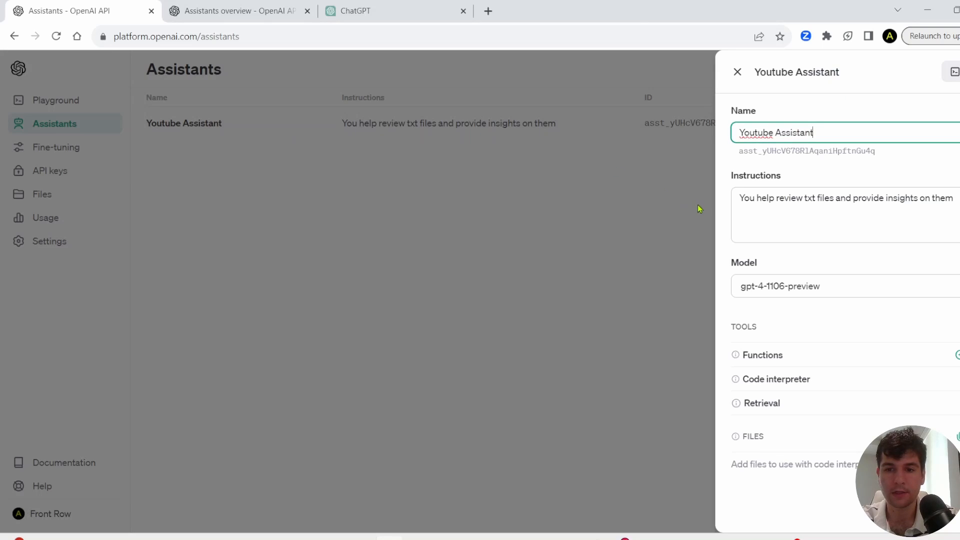
pyautogui.click(238, 11)
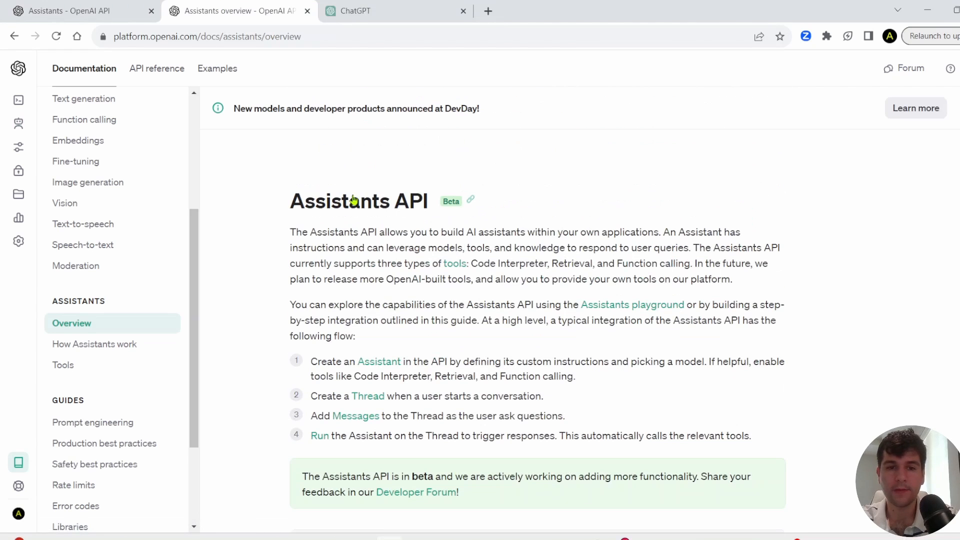
pyautogui.scroll(-3)
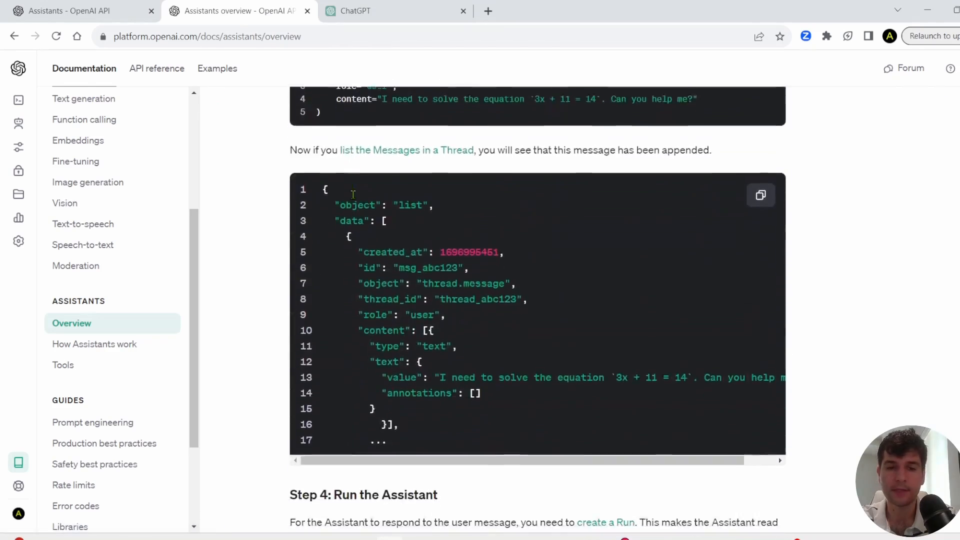
pyautogui.scroll(-3)
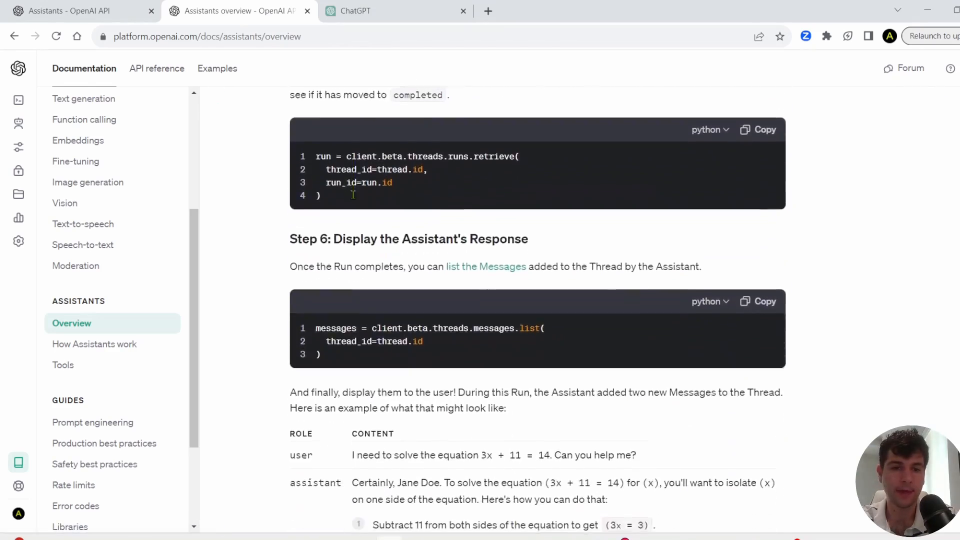